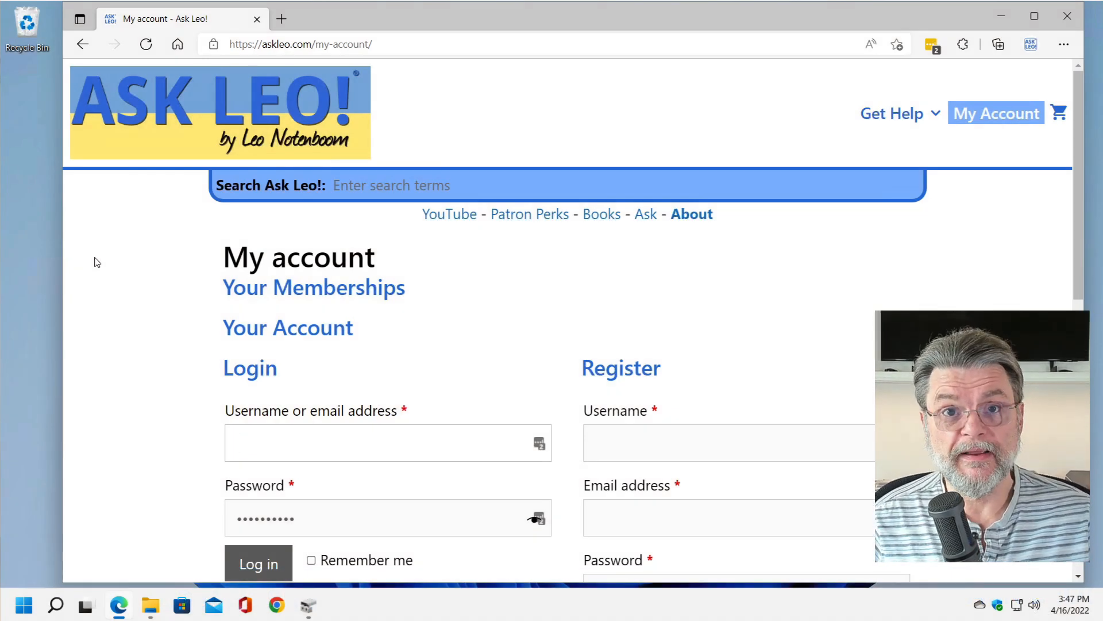
# Log into Ask Leo! with the backup admin credentials, with Remember me ticked.
pyautogui.click(388, 443)
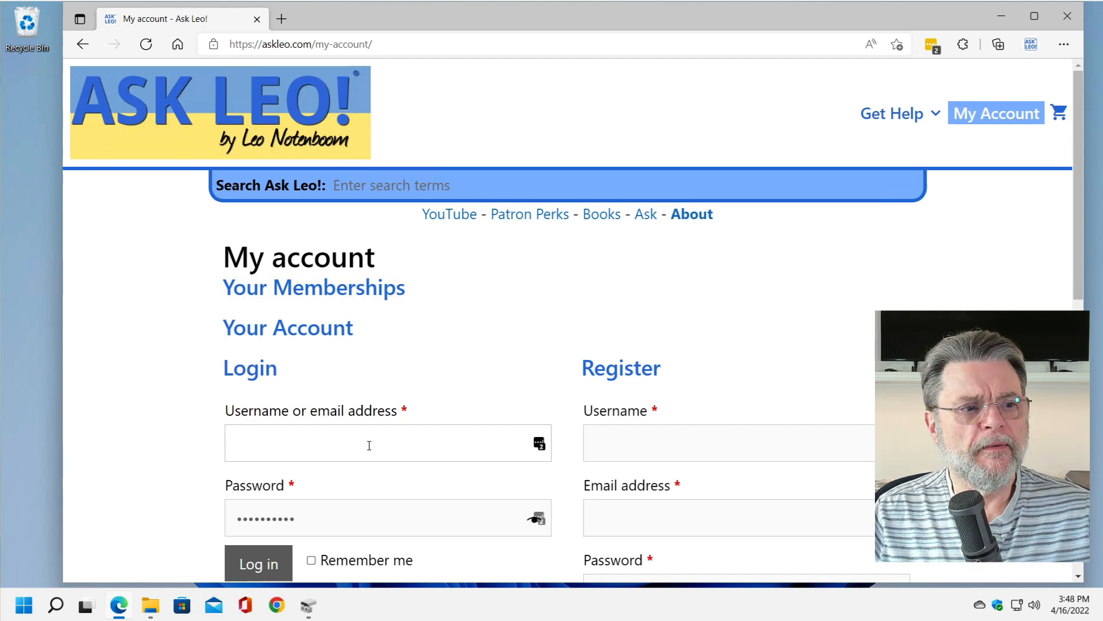
pyautogui.write('BackupAdmin')
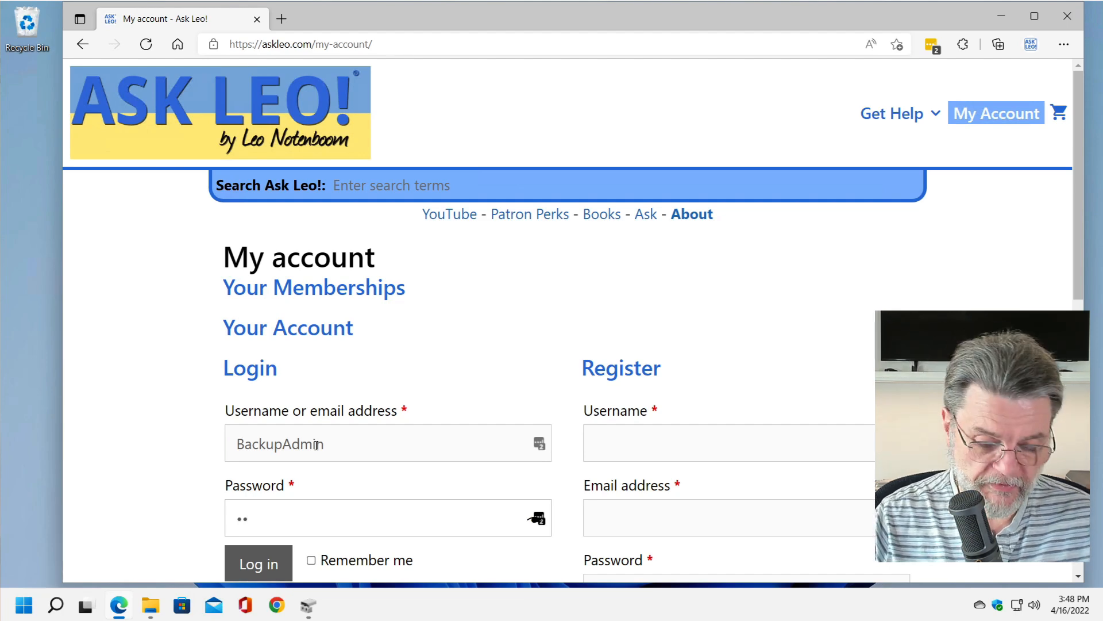
pyautogui.write('••')
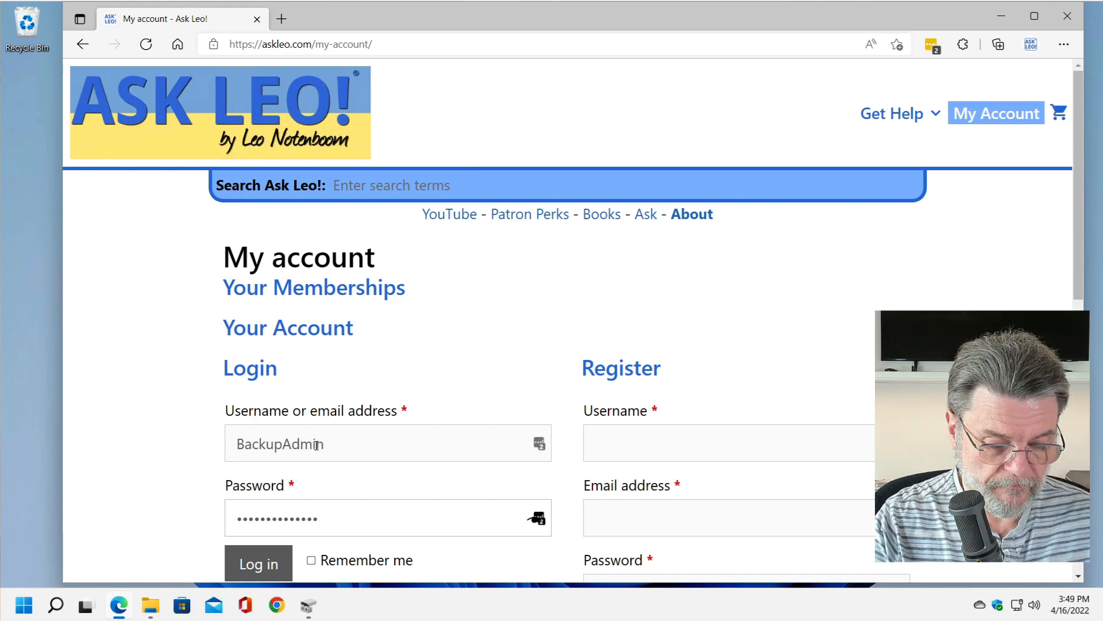
pyautogui.click(311, 559)
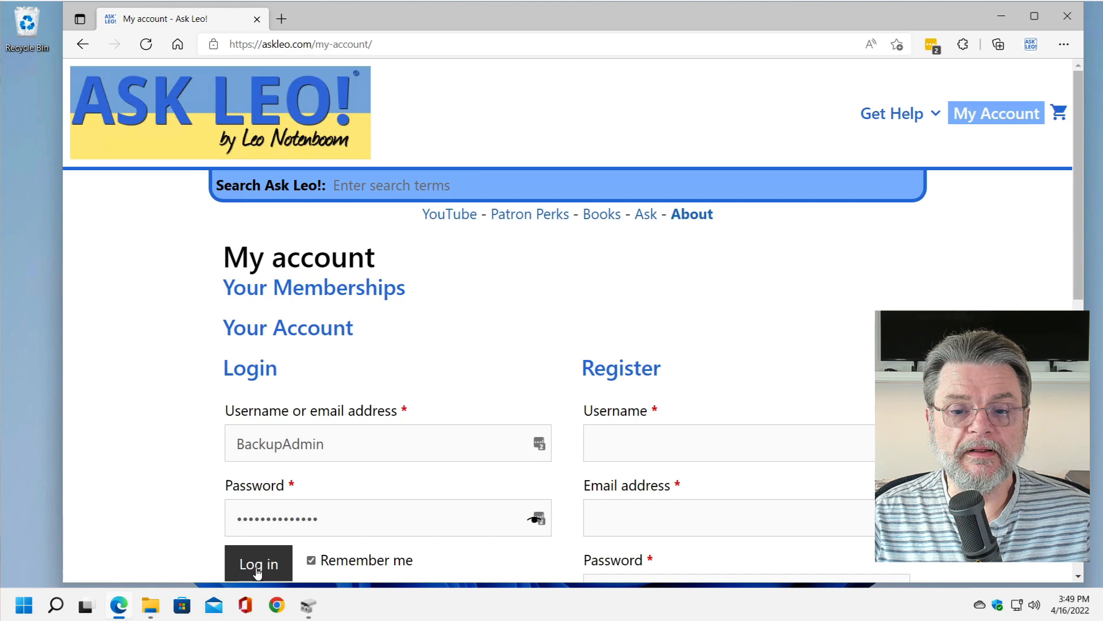
pyautogui.click(258, 563)
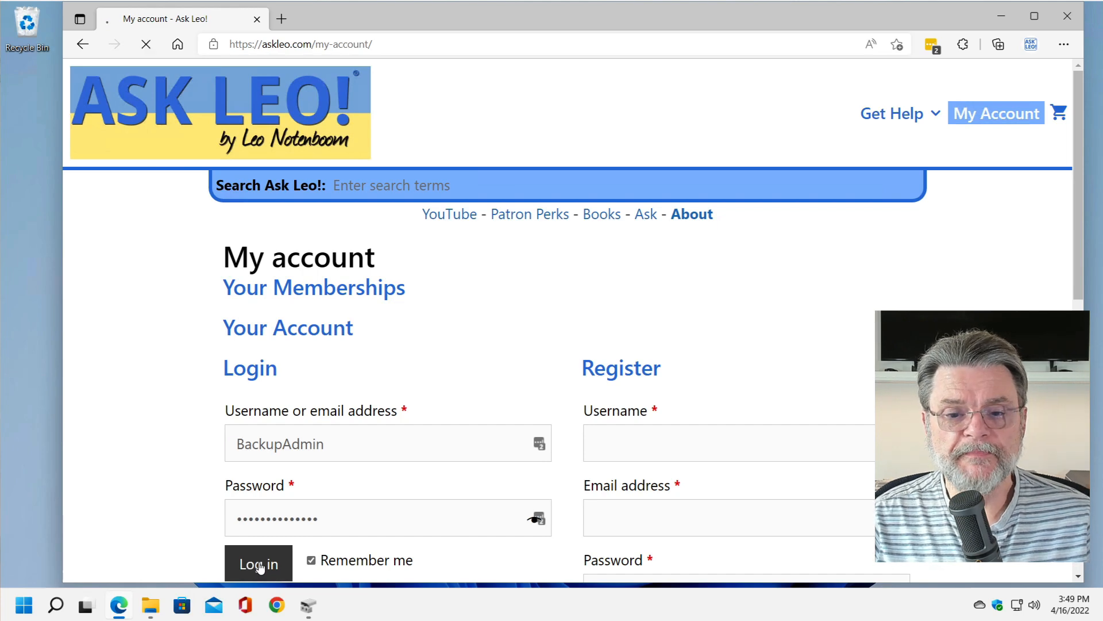
pyautogui.click(258, 563)
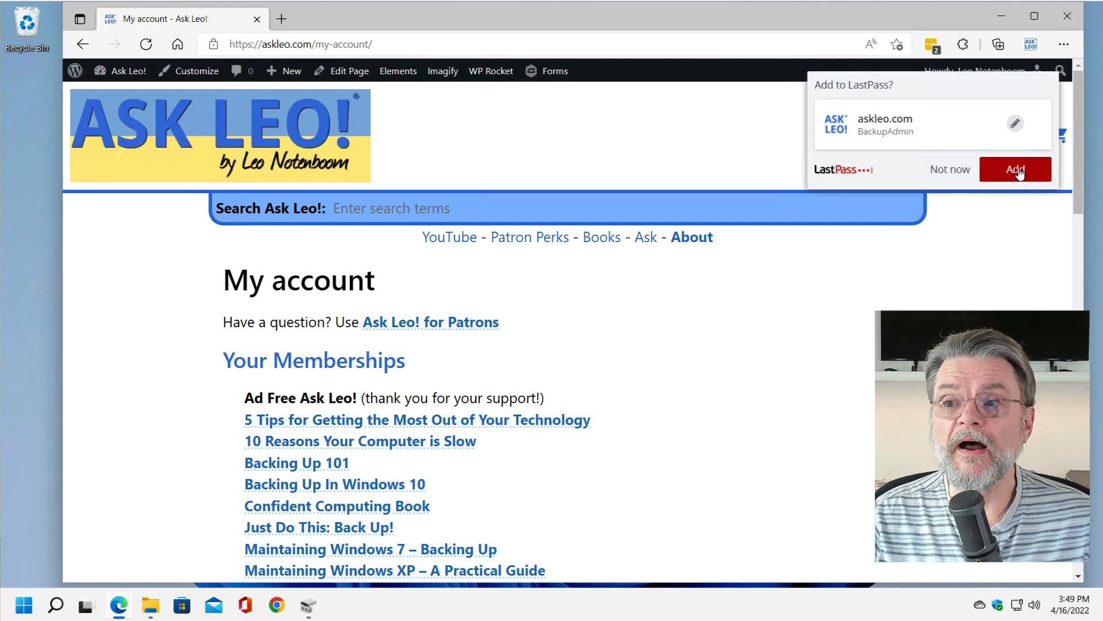
# Add the backup admin askleo.com login to LastPass, then log out under Your Account.
pyautogui.click(1015, 169)
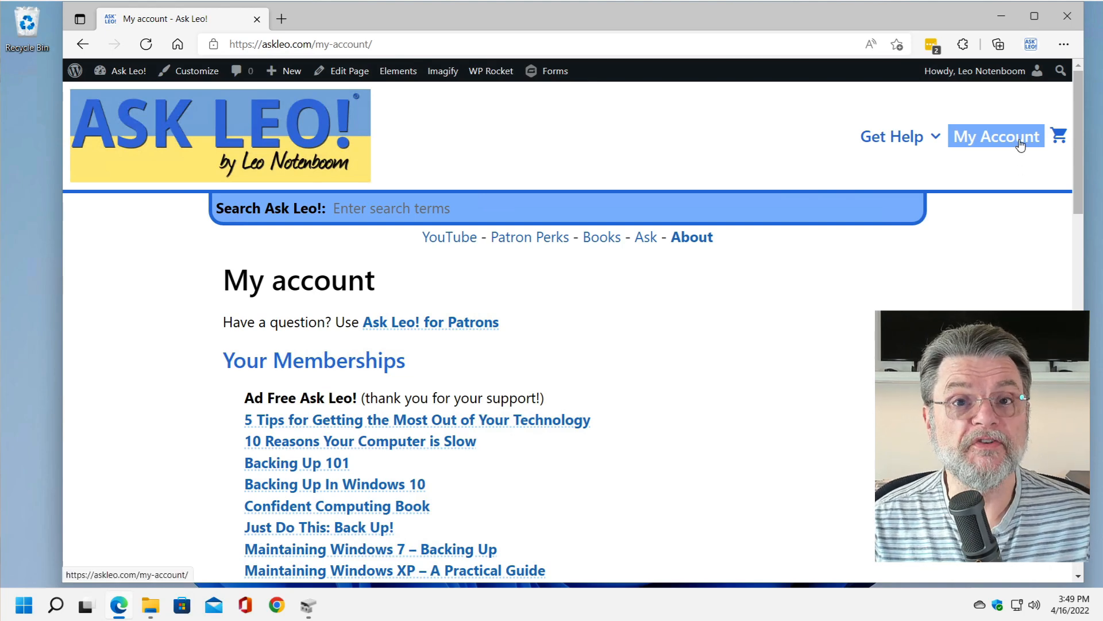
pyautogui.scroll(-3)
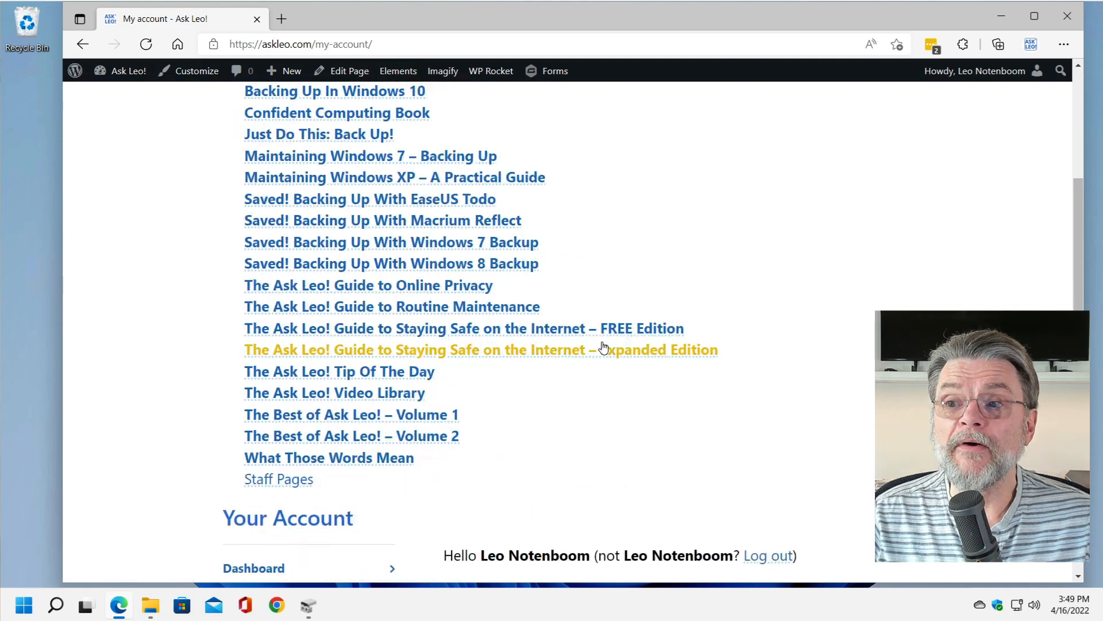
pyautogui.scroll(-3)
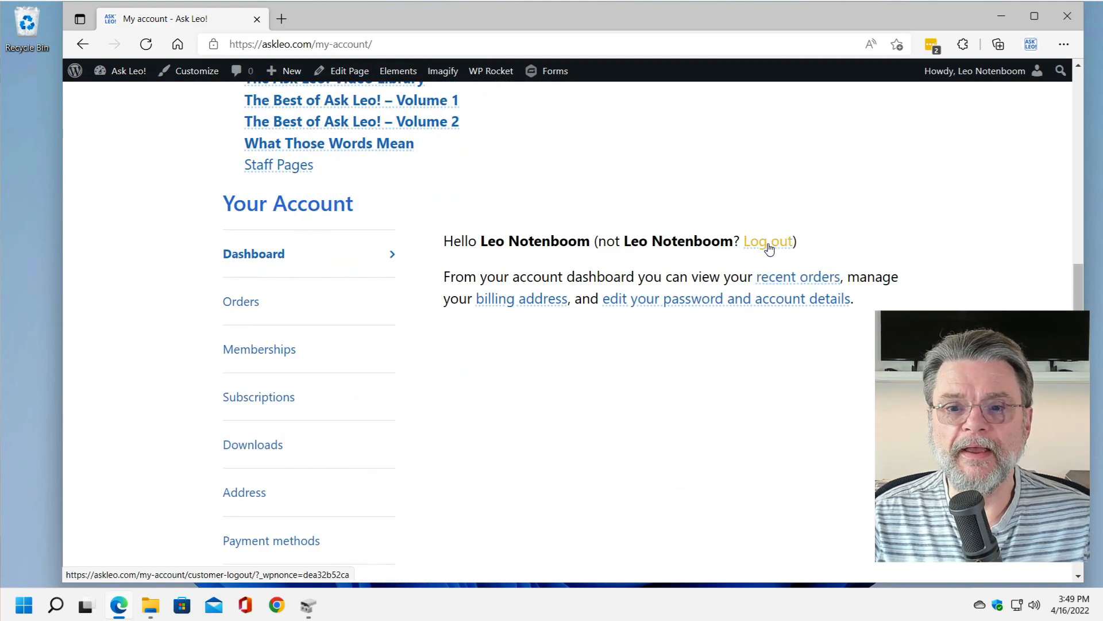
pyautogui.click(768, 241)
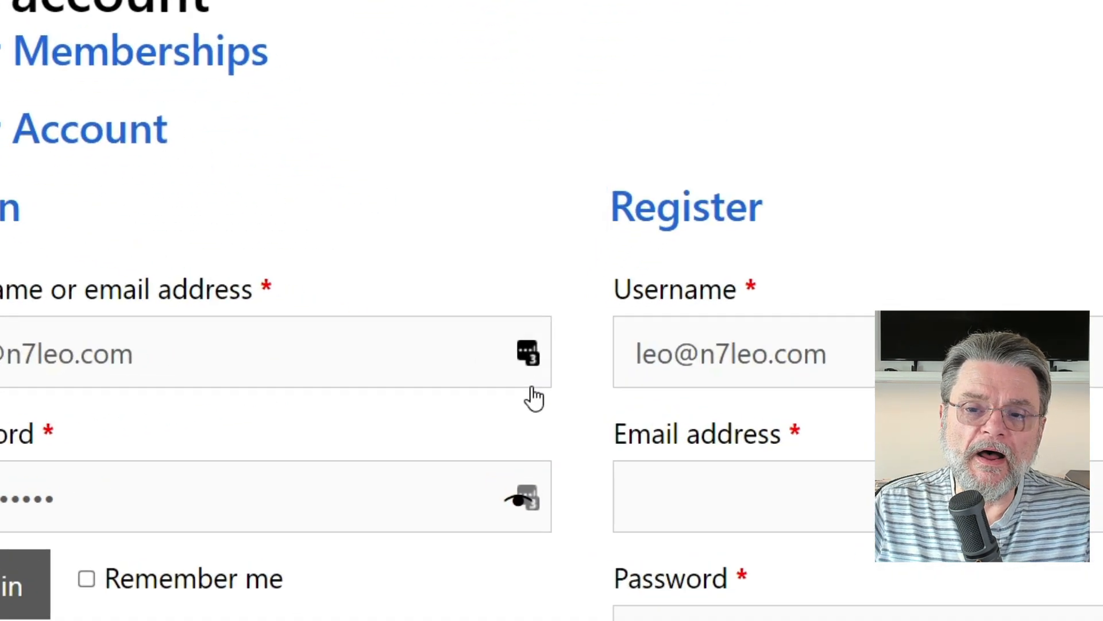
# Log into Ask Leo! with the other askleo.com account from LastPass's saved logins.
pyautogui.scroll(-3)
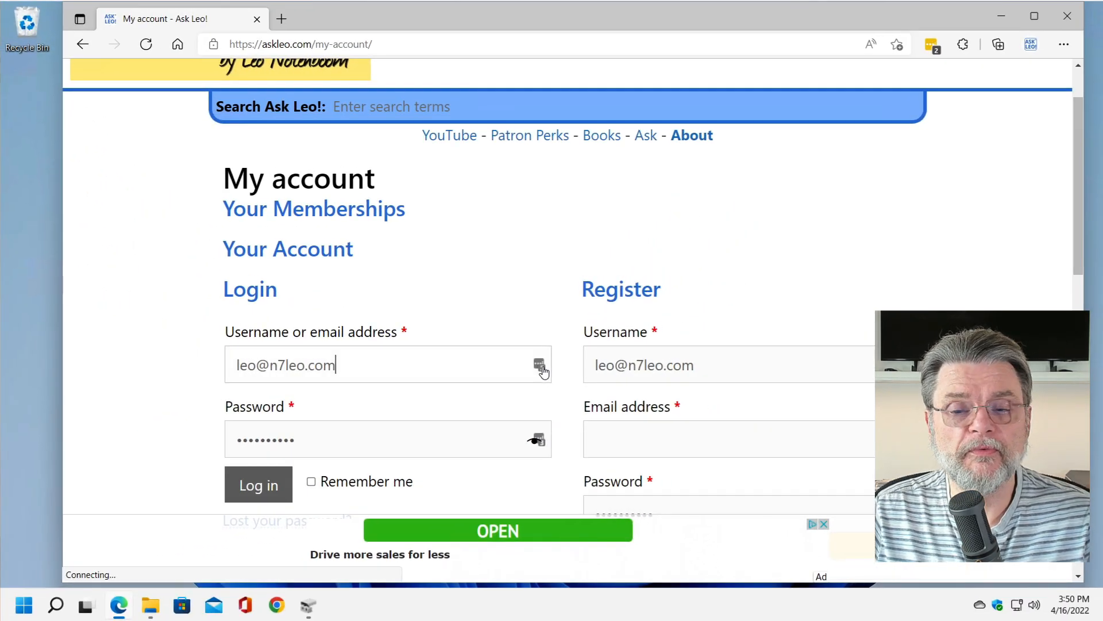
pyautogui.click(541, 364)
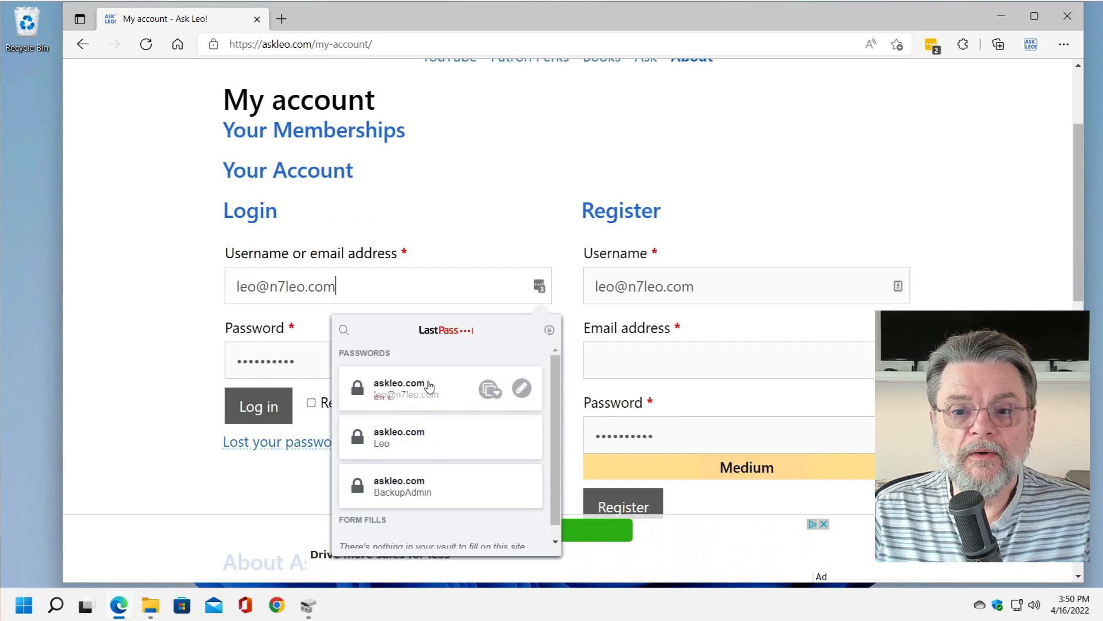
pyautogui.moveTo(442, 489)
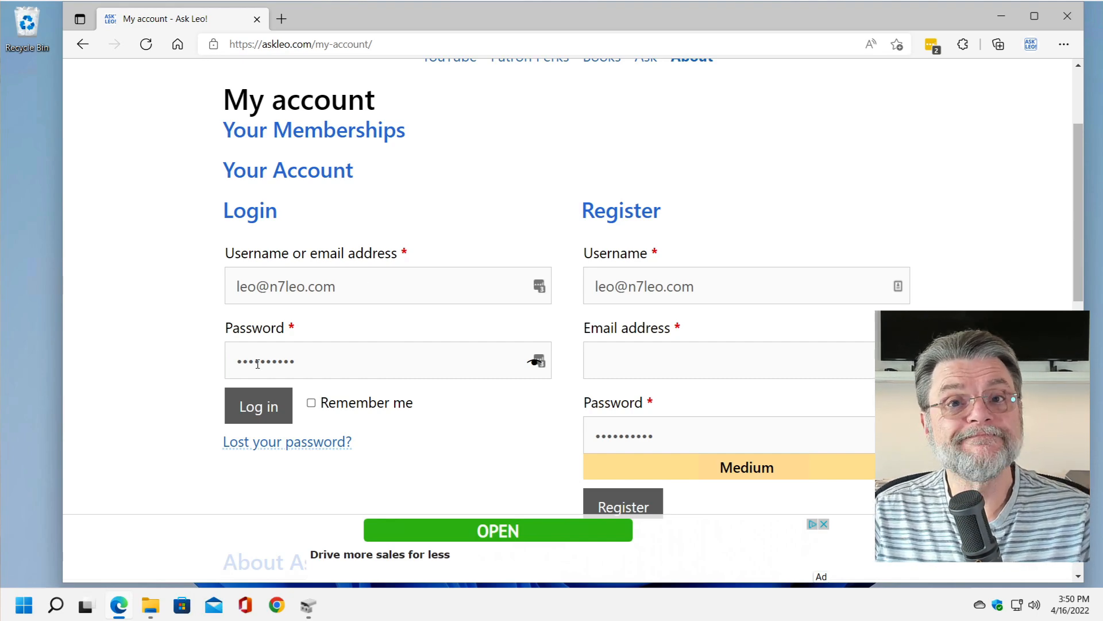
pyautogui.click(258, 406)
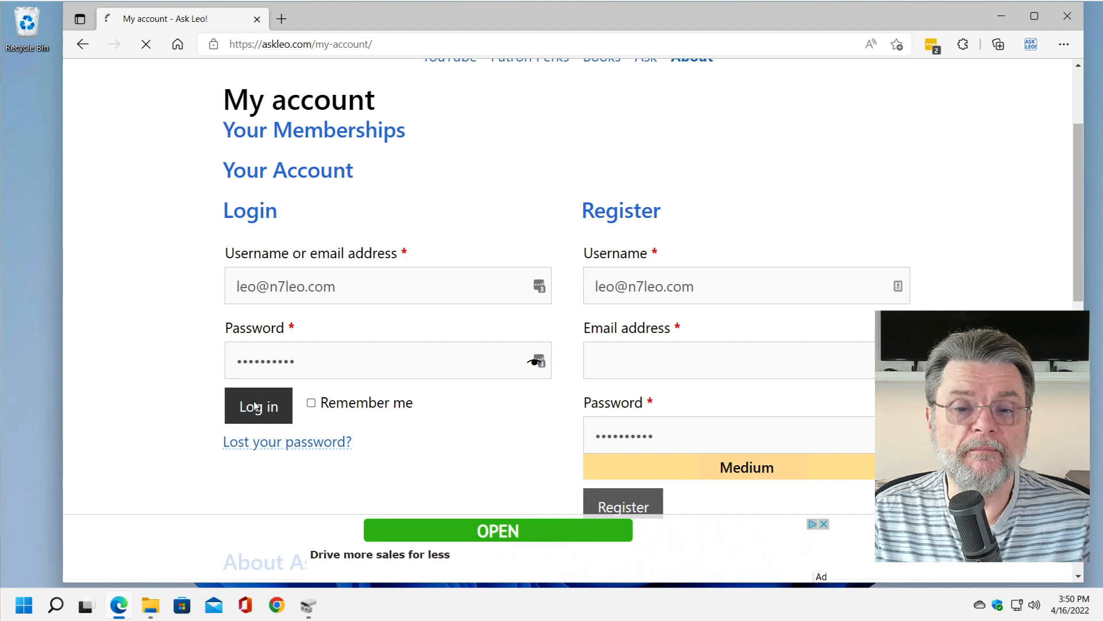
pyautogui.click(258, 405)
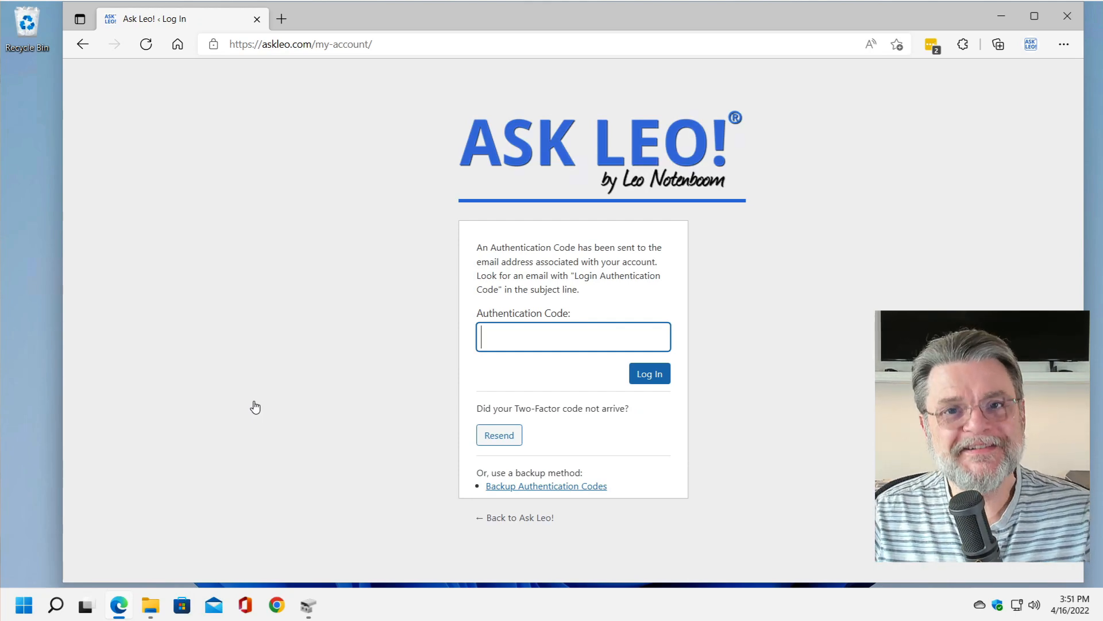
pyautogui.moveTo(492, 376)
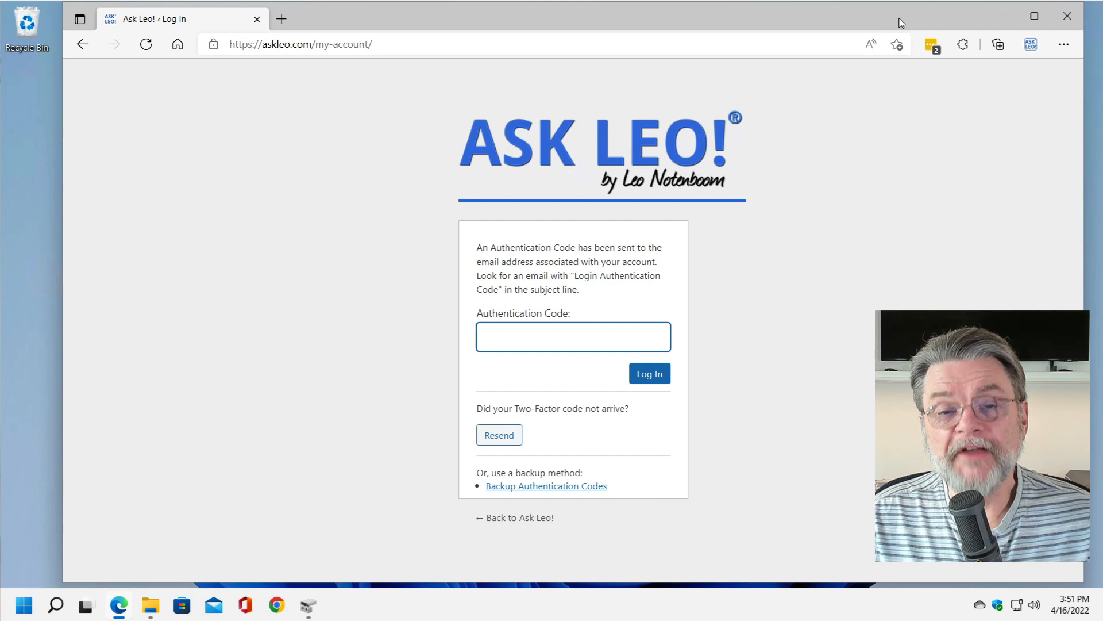
# Open the LastPass extension menu from the browser toolbar.
pyautogui.click(930, 44)
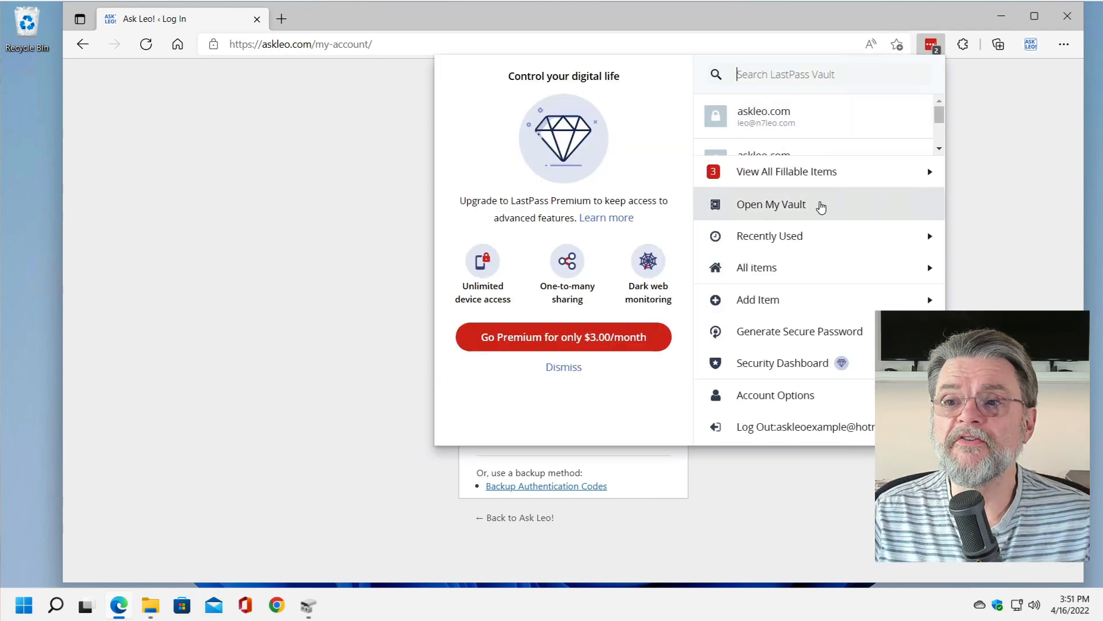
# Open My Vault in compact List view and launch the Google - Gmail entry.
pyautogui.click(770, 204)
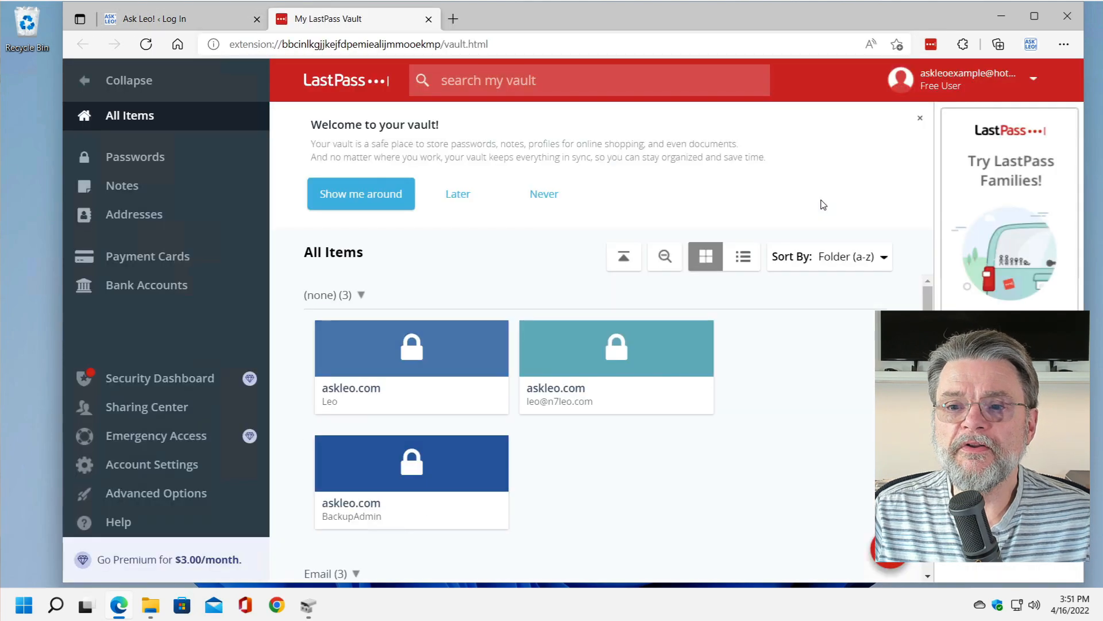
pyautogui.moveTo(774, 393)
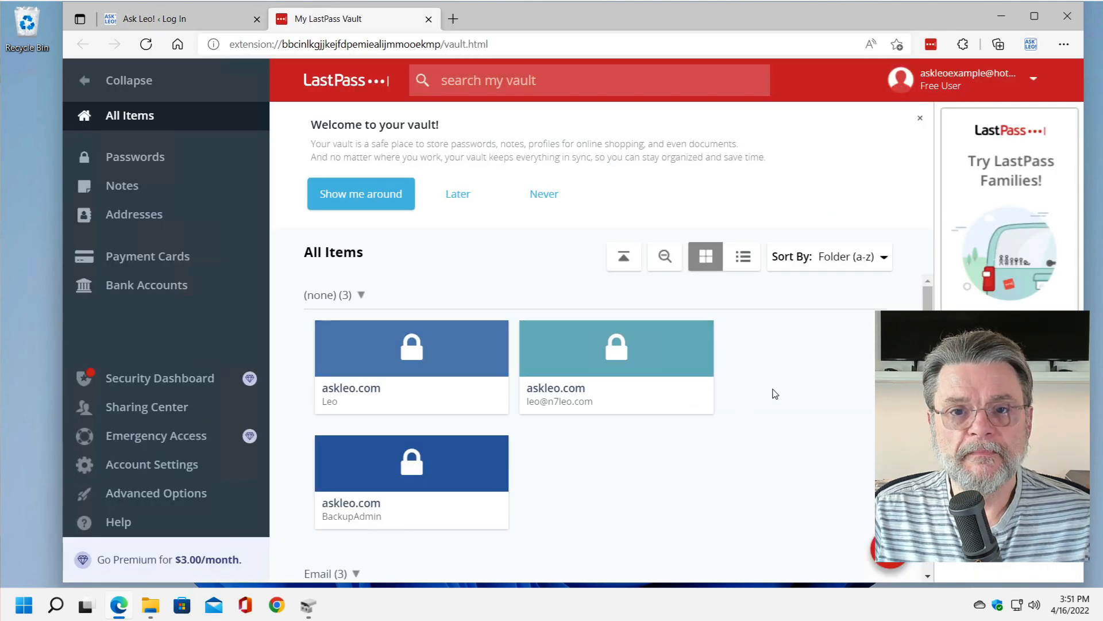
pyautogui.scroll(-3)
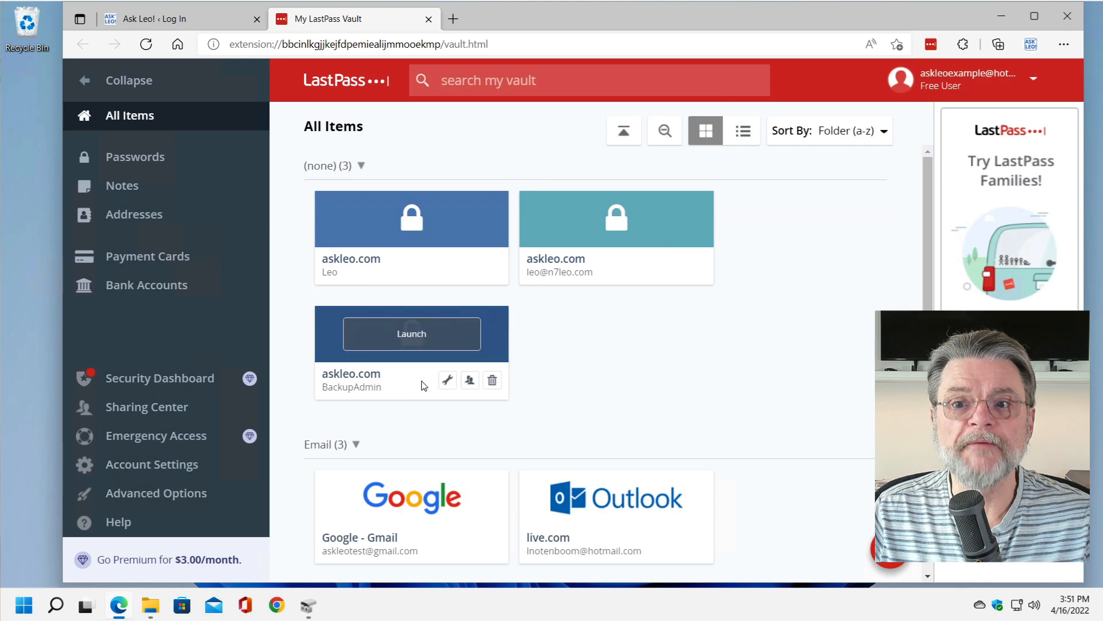
pyautogui.click(743, 131)
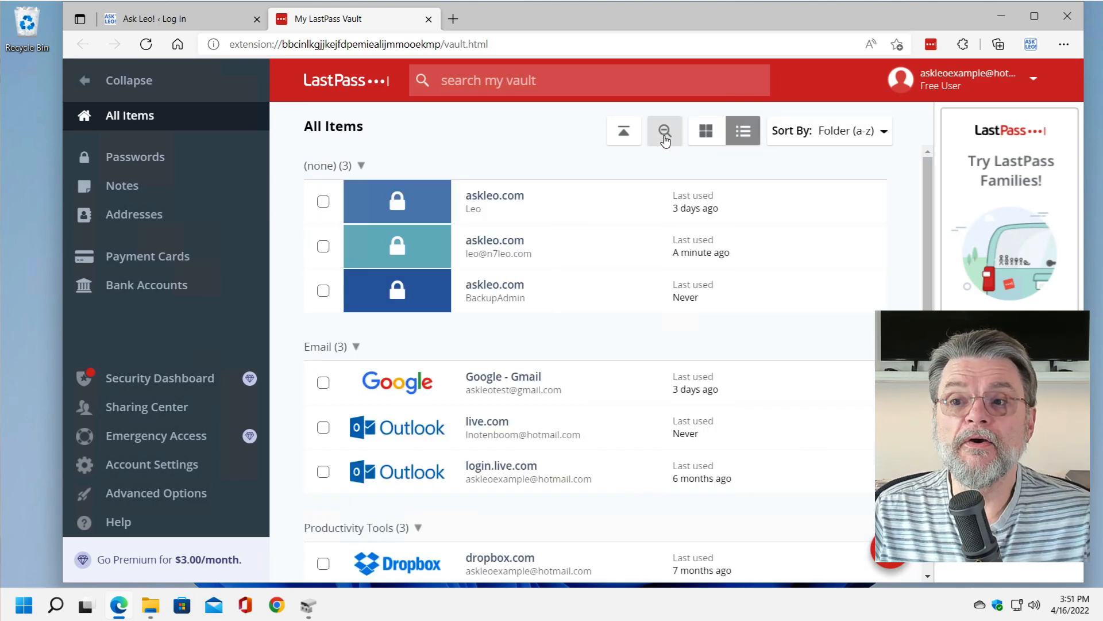
pyautogui.click(663, 131)
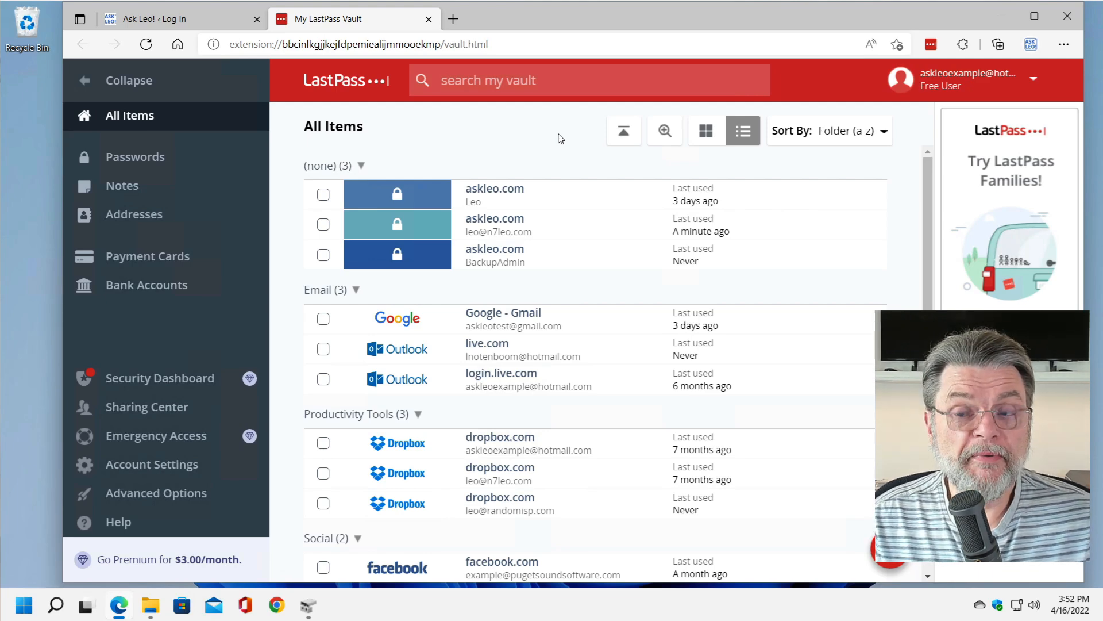
pyautogui.moveTo(577, 318)
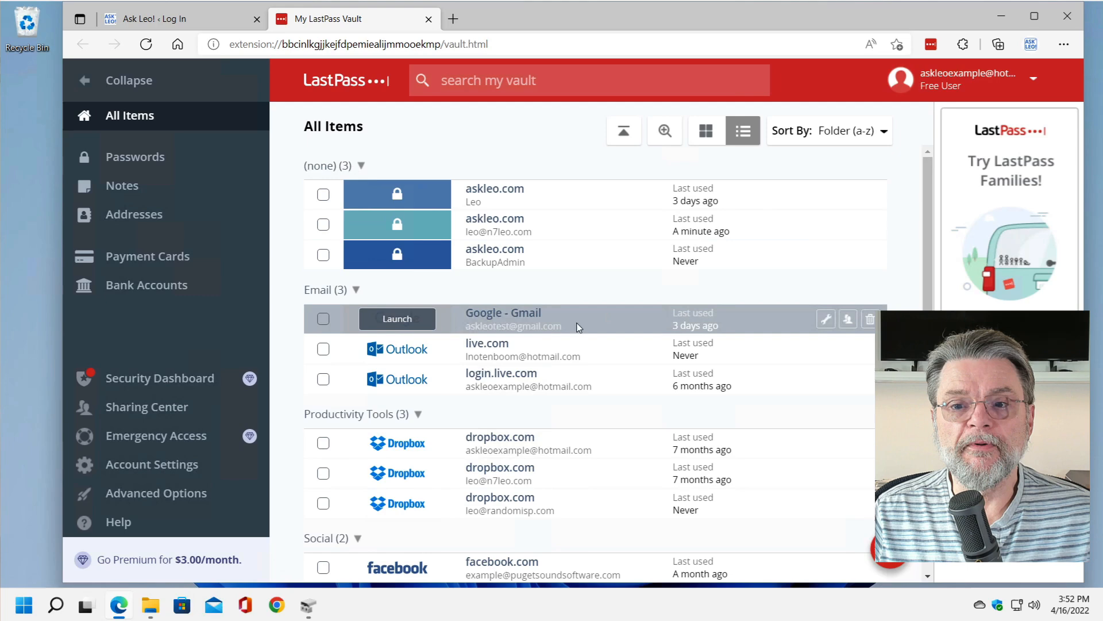
pyautogui.moveTo(397, 319)
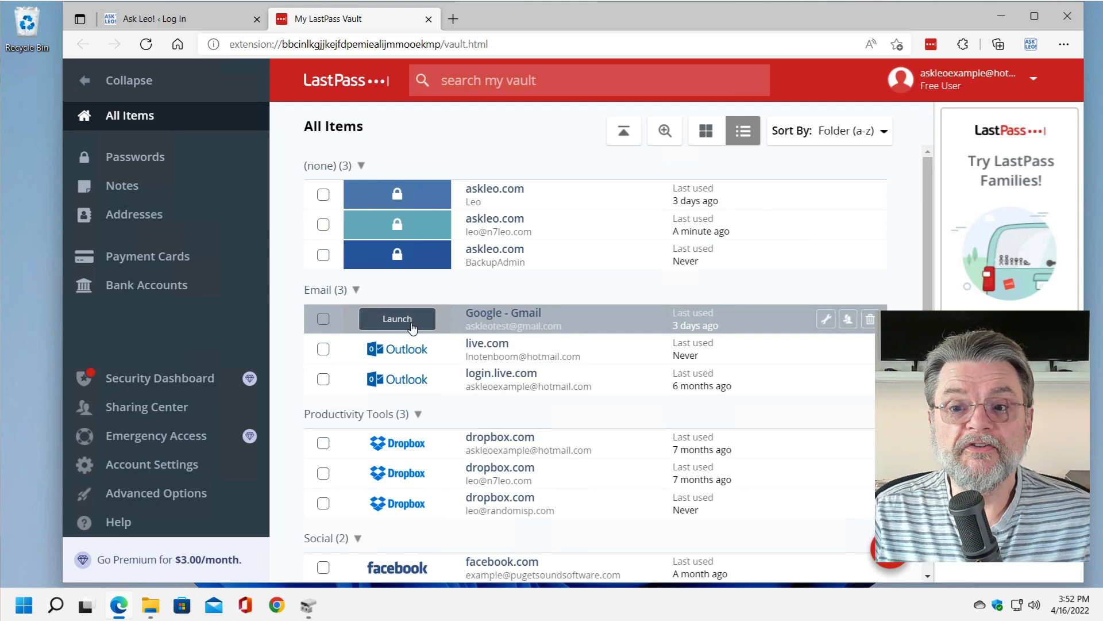
pyautogui.click(397, 319)
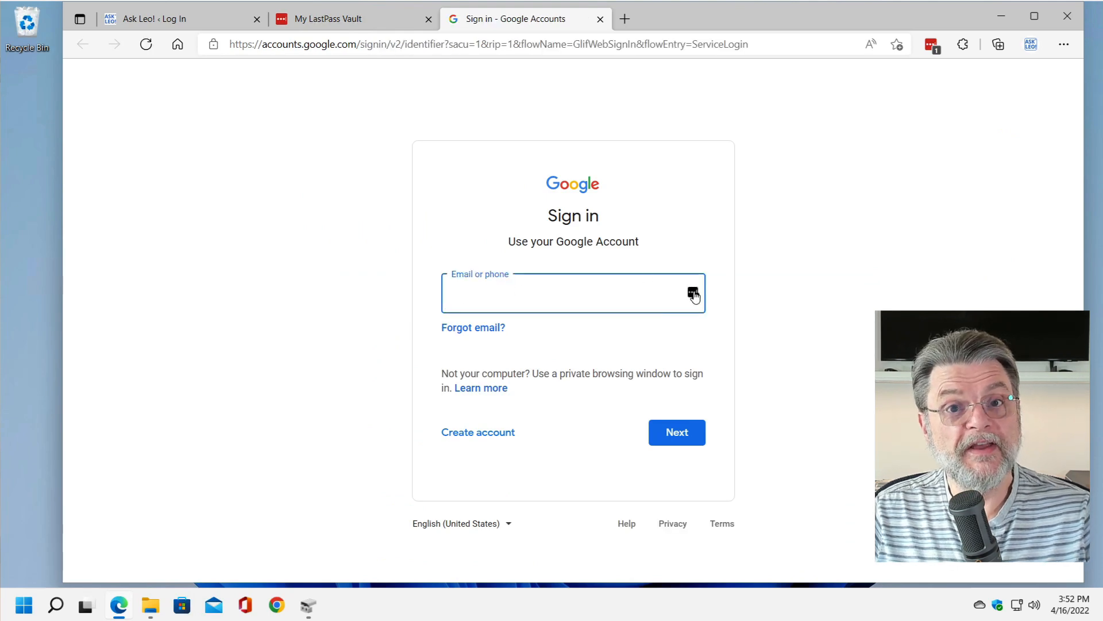
# Sign into Google with the LastPass-filled Google - Gmail login, then close that page.
pyautogui.click(693, 293)
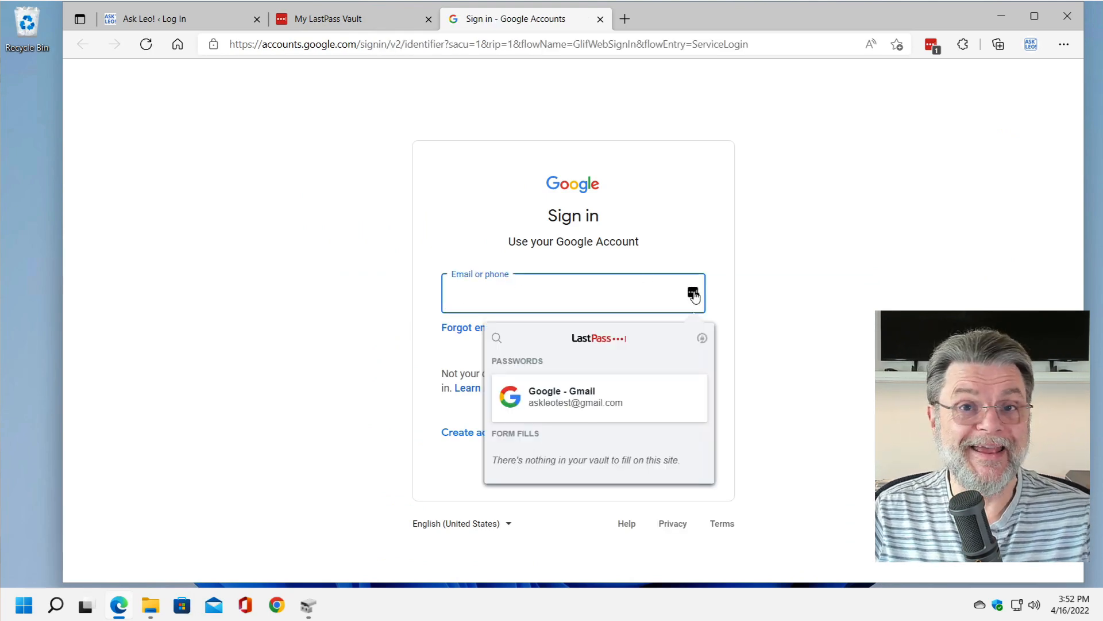
pyautogui.click(576, 396)
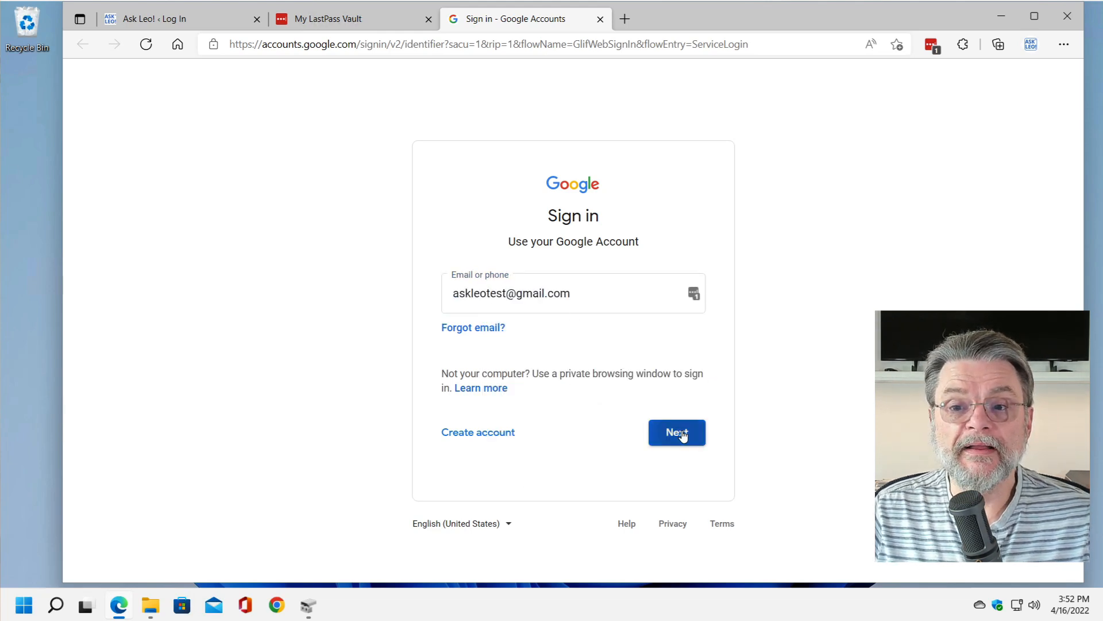
pyautogui.click(676, 433)
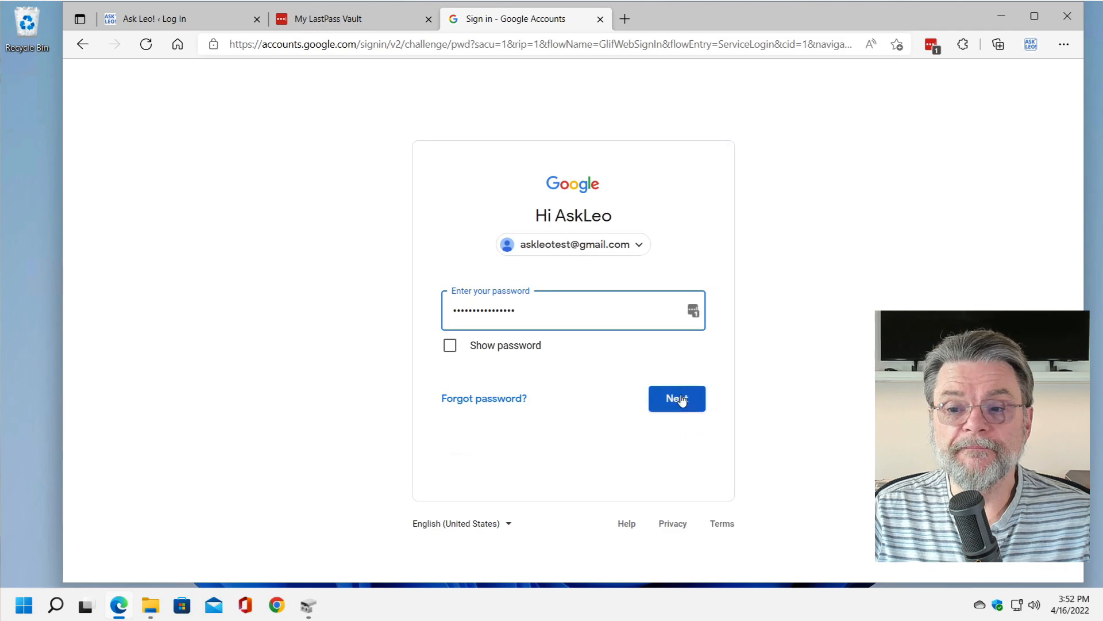
pyautogui.click(676, 398)
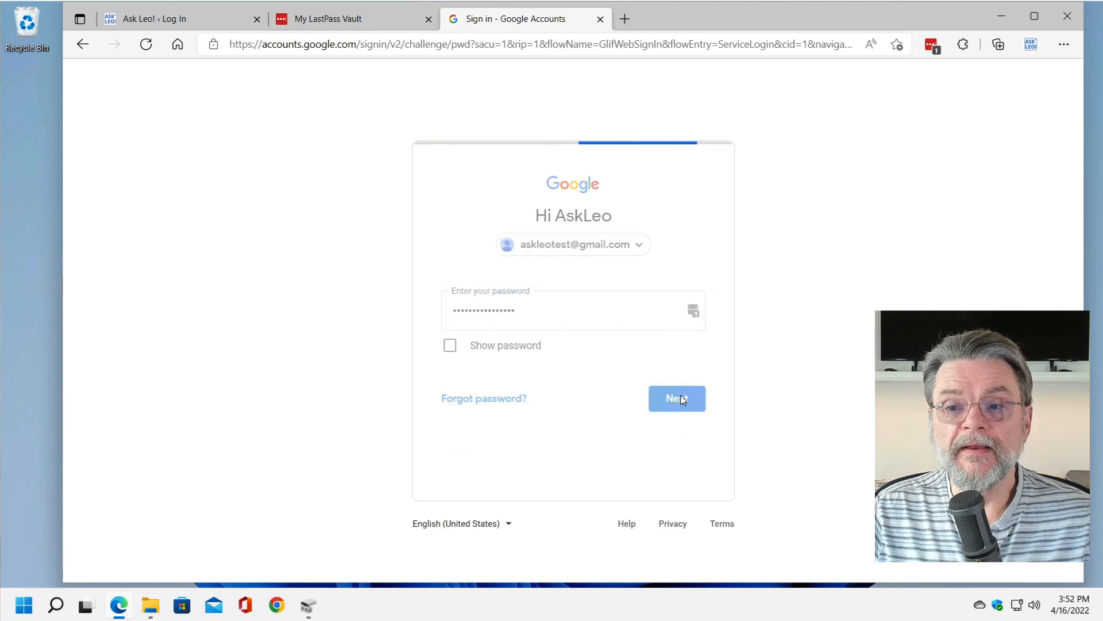
pyautogui.click(676, 399)
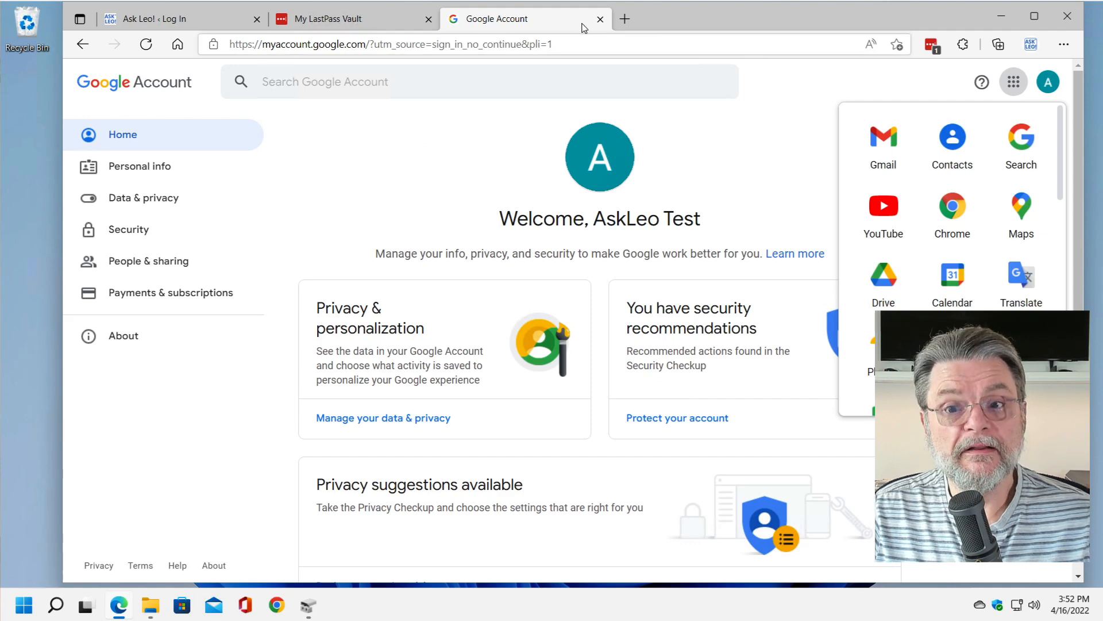
pyautogui.click(599, 19)
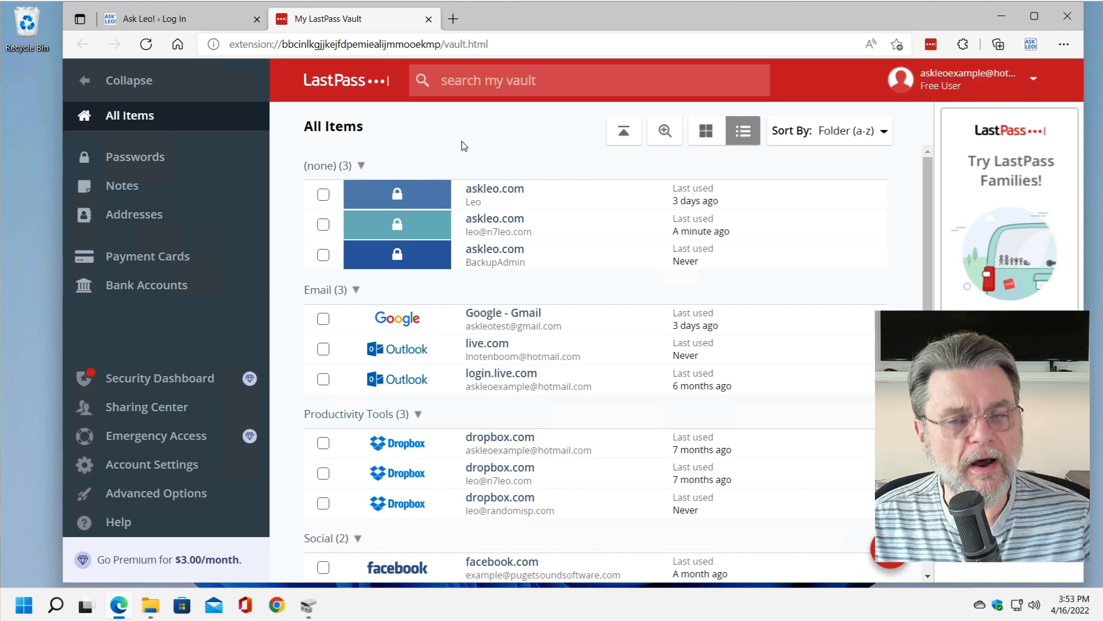
pyautogui.moveTo(552, 179)
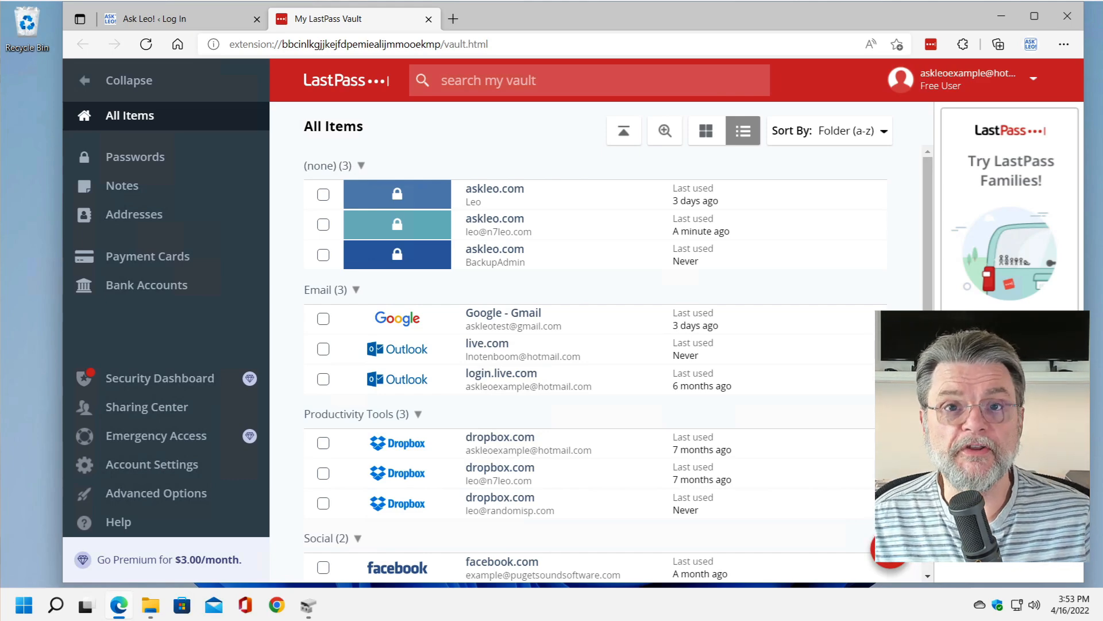
pyautogui.moveTo(615, 195)
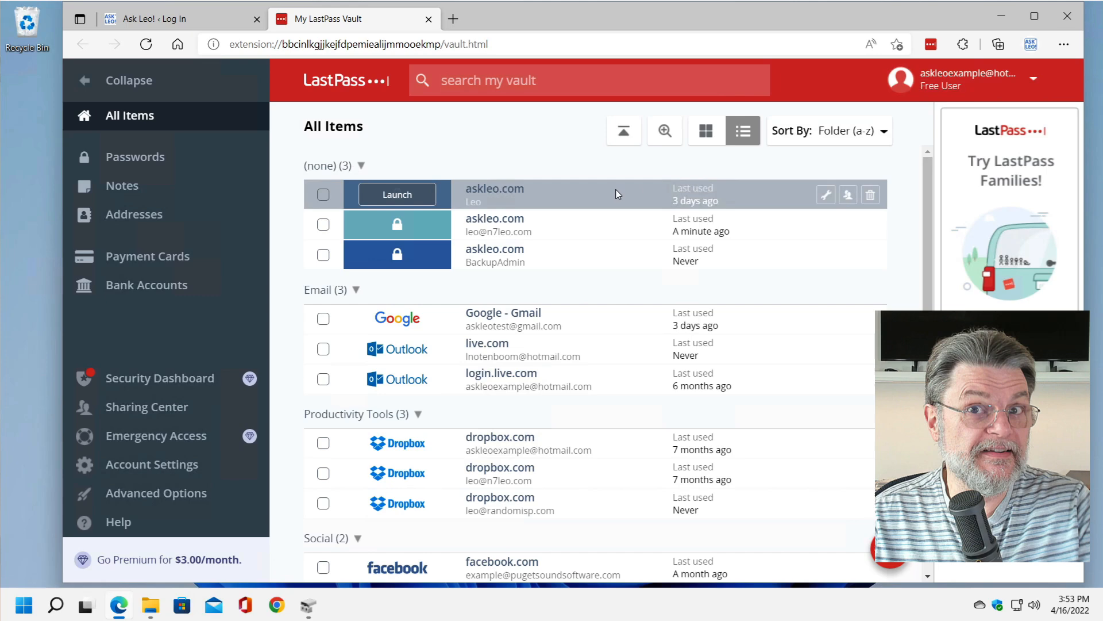
pyautogui.moveTo(589, 318)
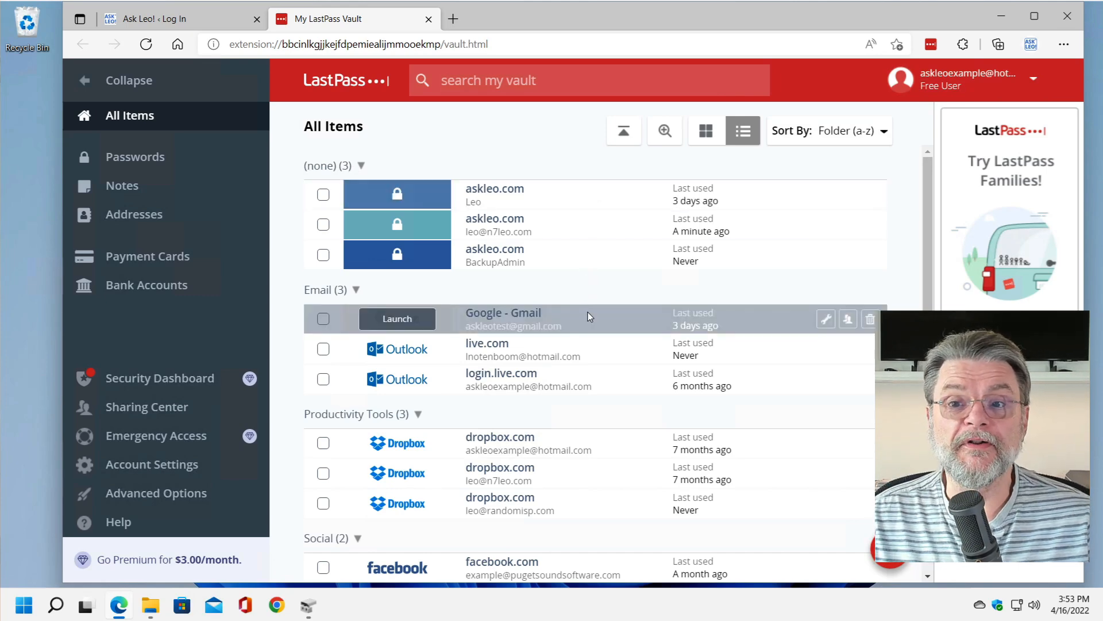
pyautogui.moveTo(627, 349)
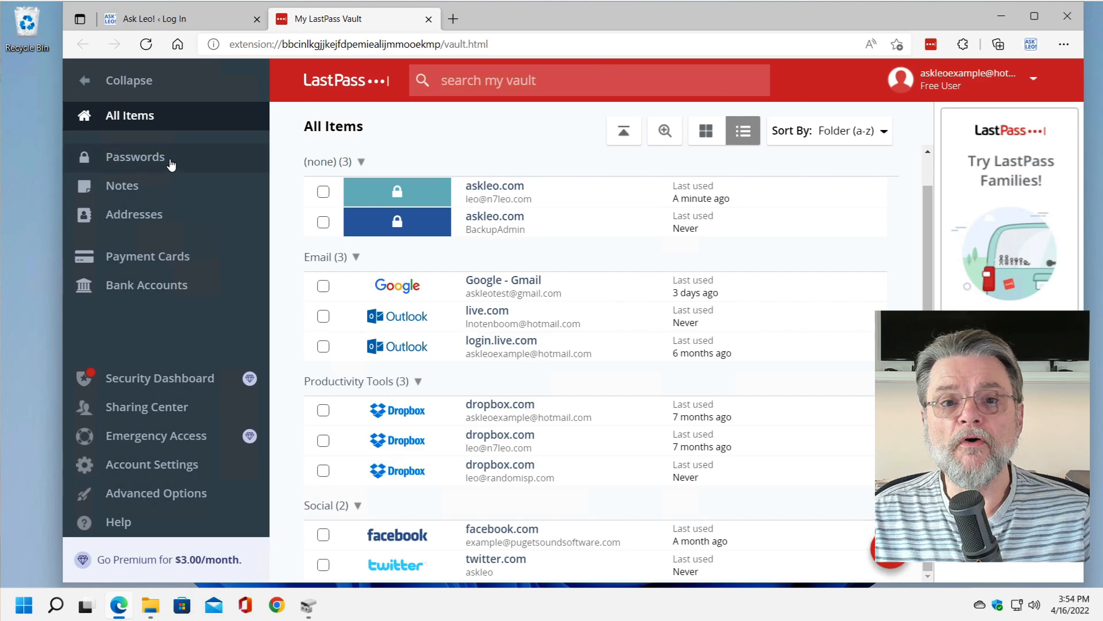
# Save a secure note named 'example note' containing 'secure information.' from the Notes section.
pyautogui.click(122, 185)
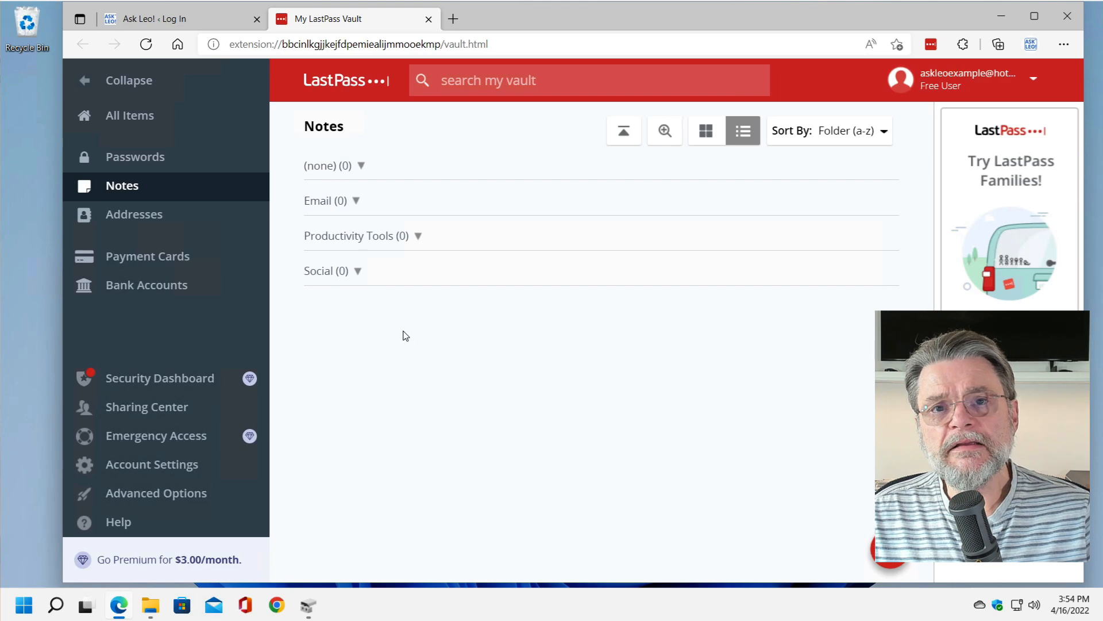
pyautogui.moveTo(727, 176)
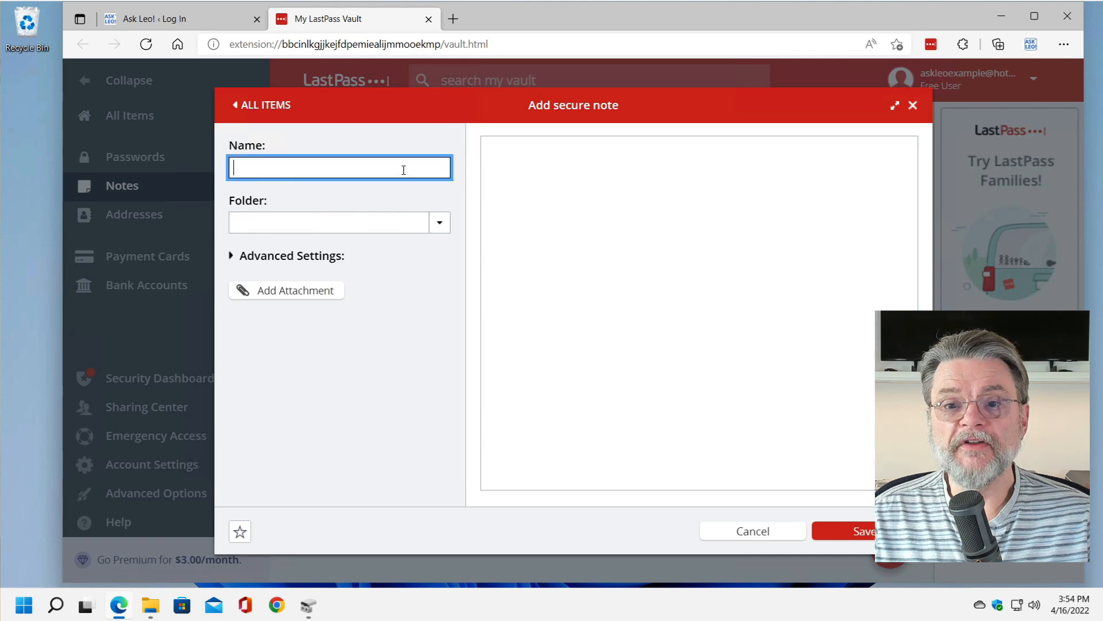
pyautogui.write('example note')
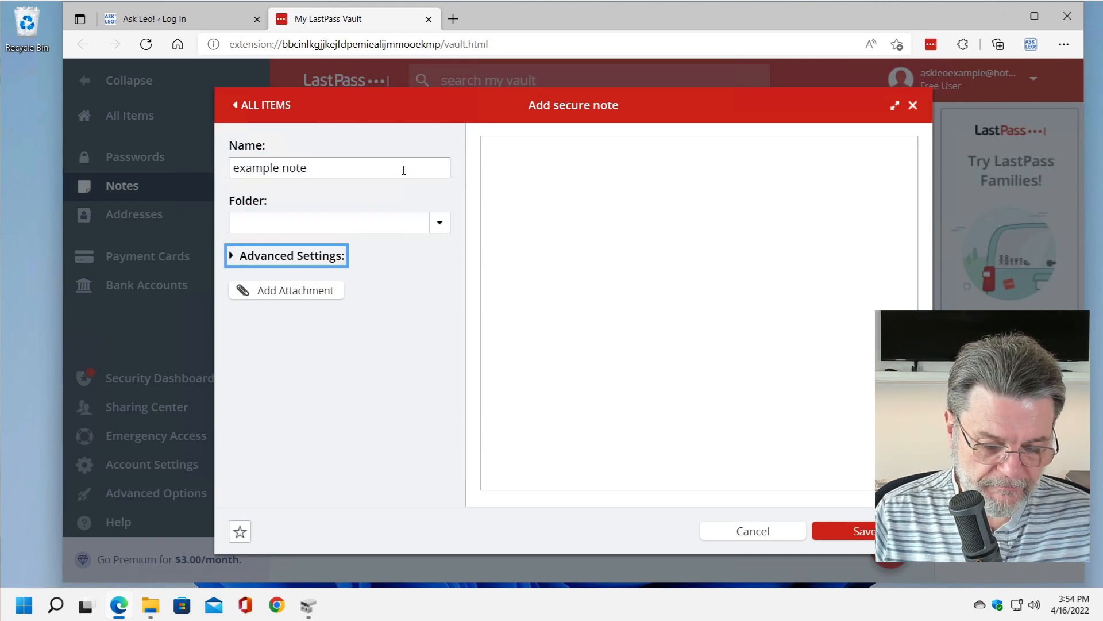
pyautogui.click(239, 531)
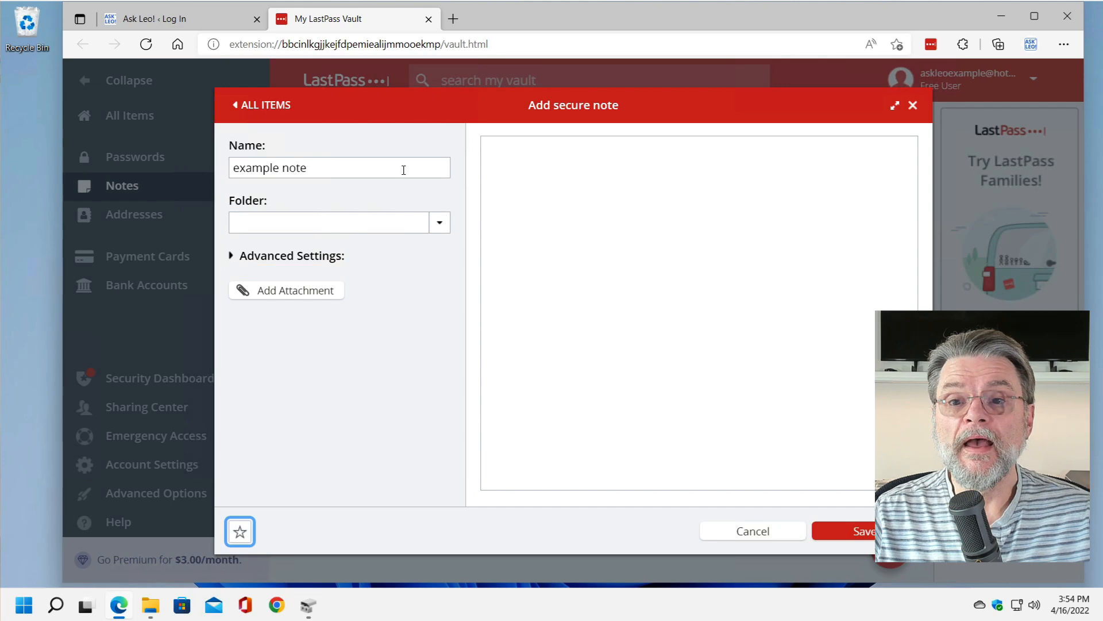
pyautogui.write('secure')
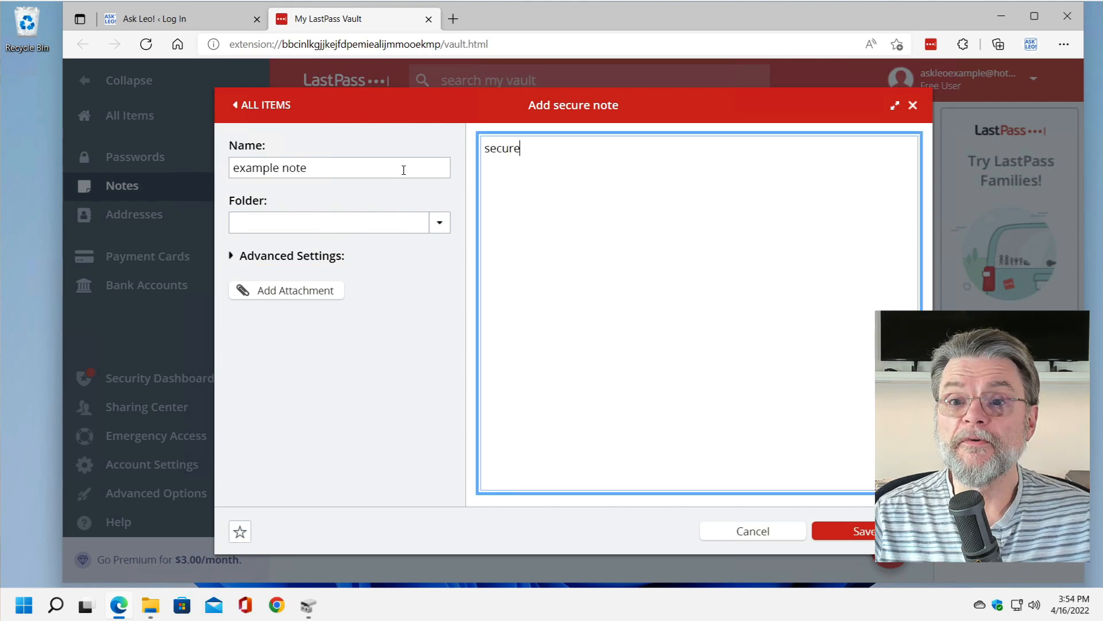
pyautogui.write('information.,')
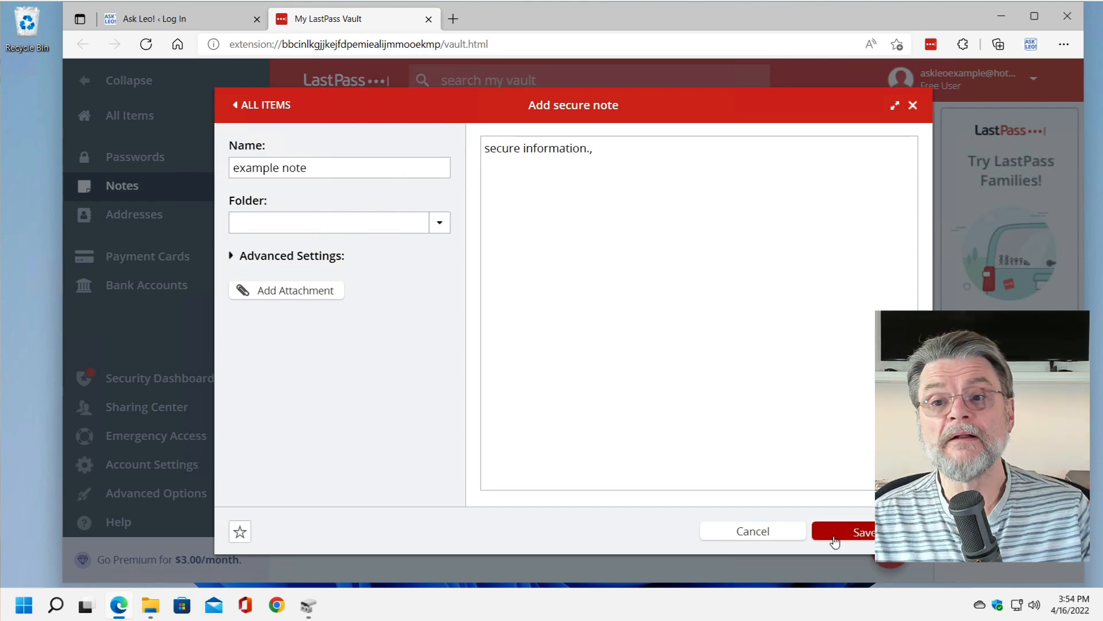
pyautogui.click(862, 531)
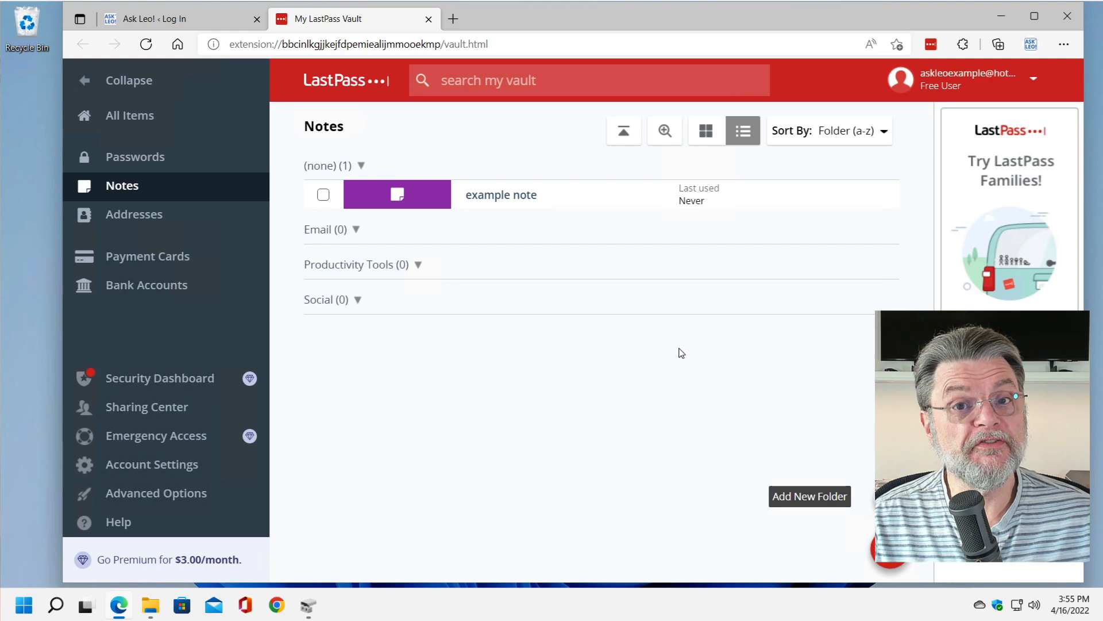
# Browse the empty Addresses and Payment Cards categories, then return to All Items.
pyautogui.click(134, 214)
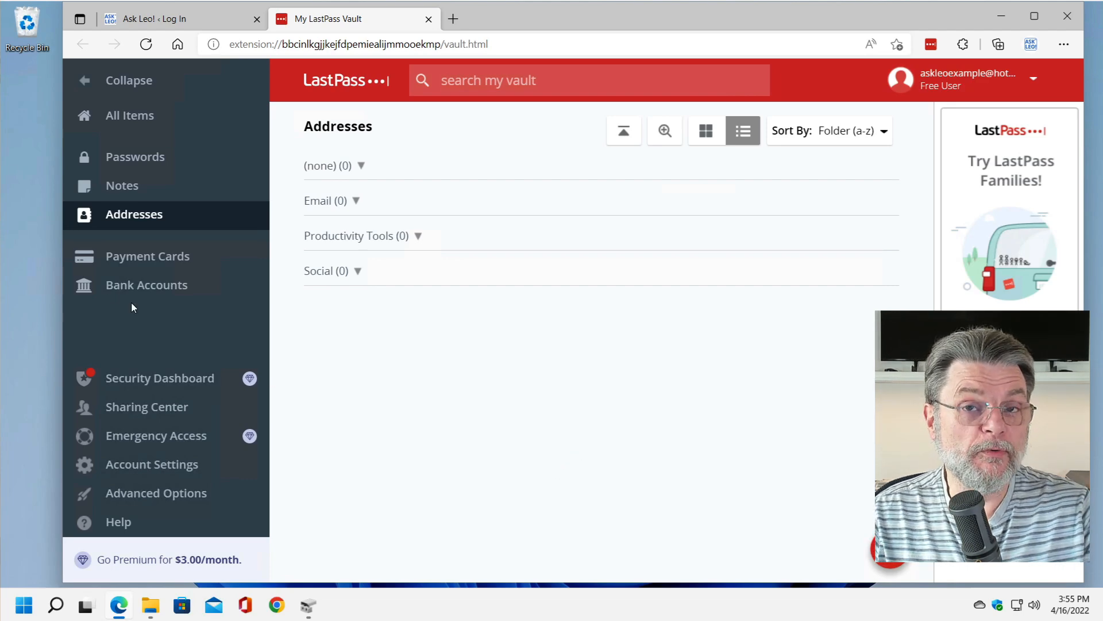
pyautogui.click(148, 256)
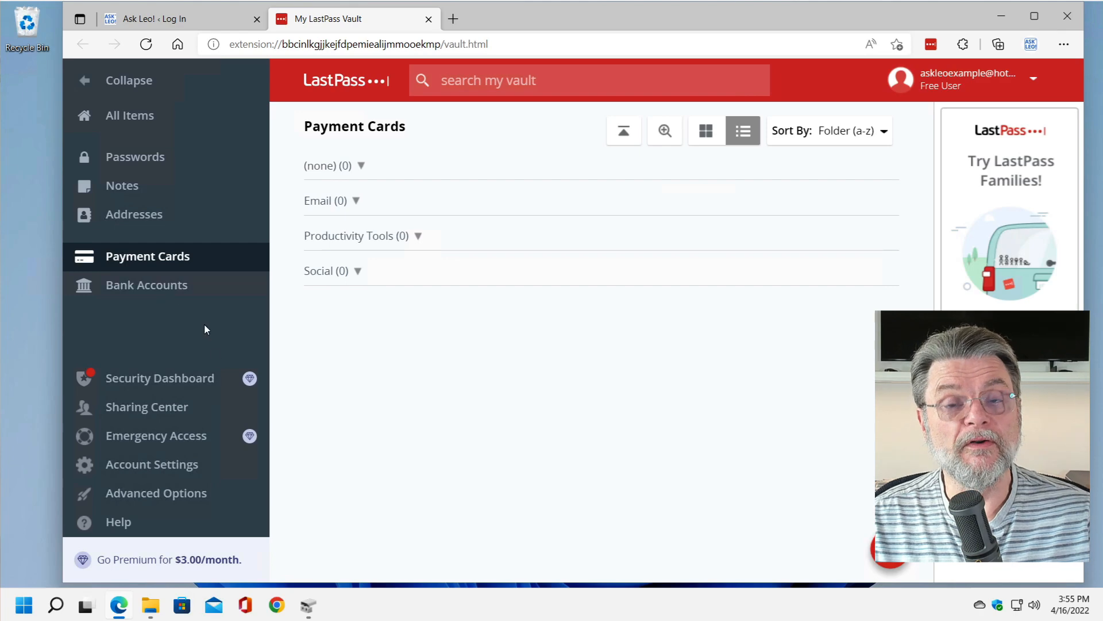
pyautogui.click(147, 284)
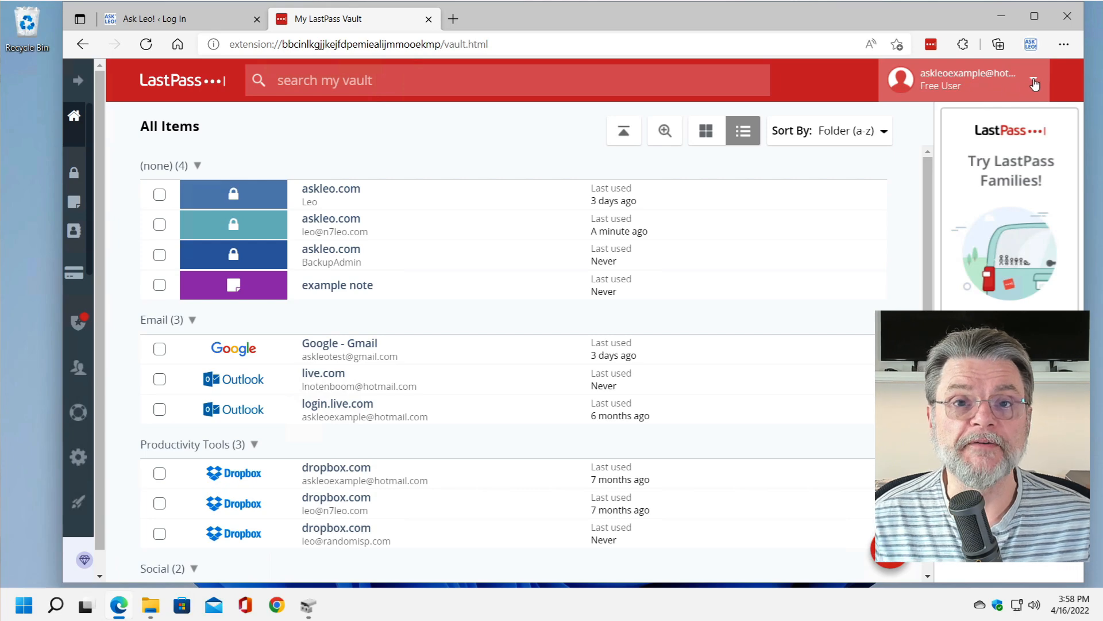
pyautogui.click(1034, 79)
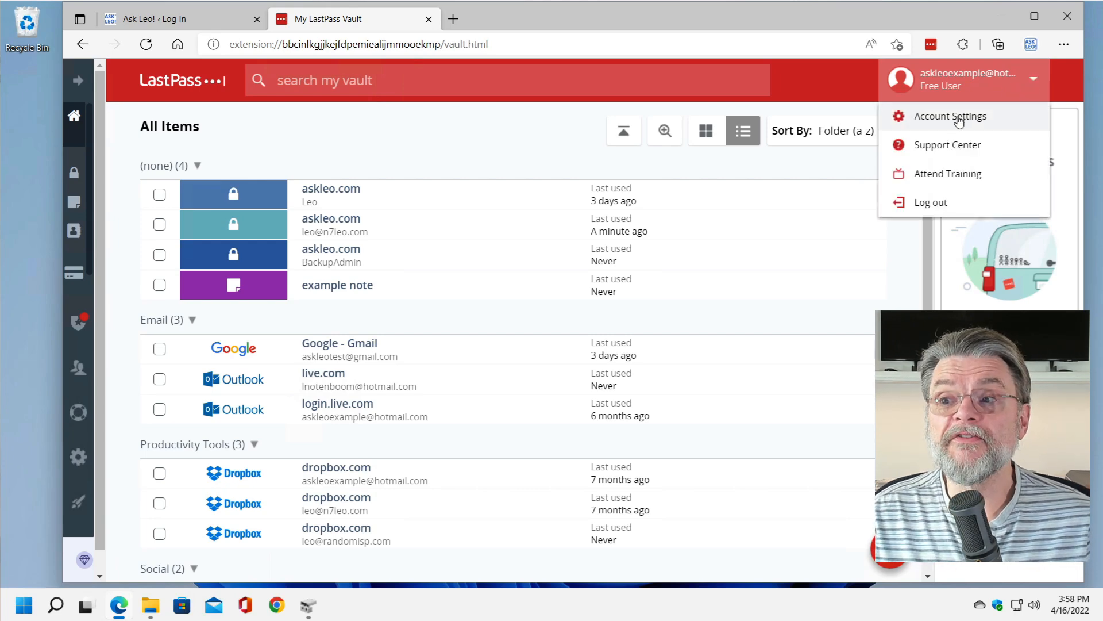
pyautogui.click(952, 116)
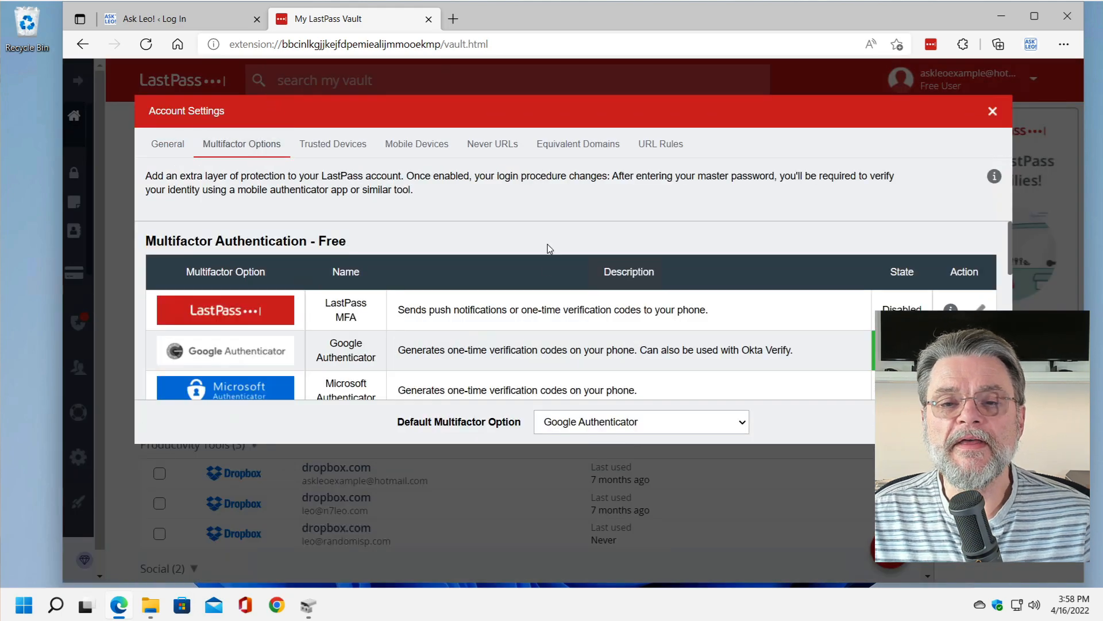
pyautogui.moveTo(367, 320)
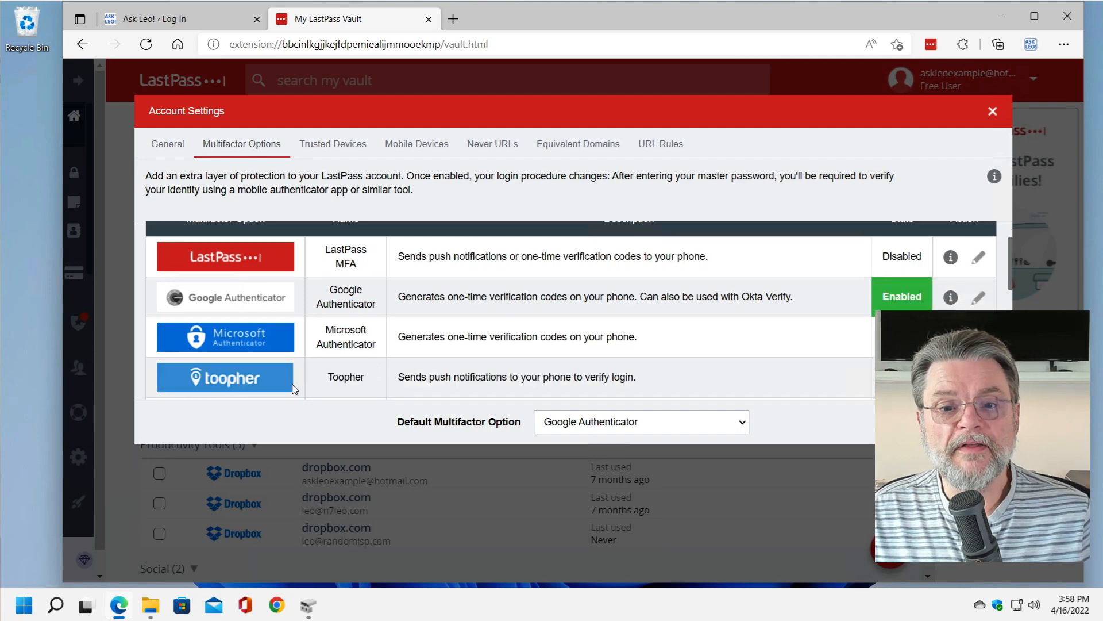
pyautogui.moveTo(626, 285)
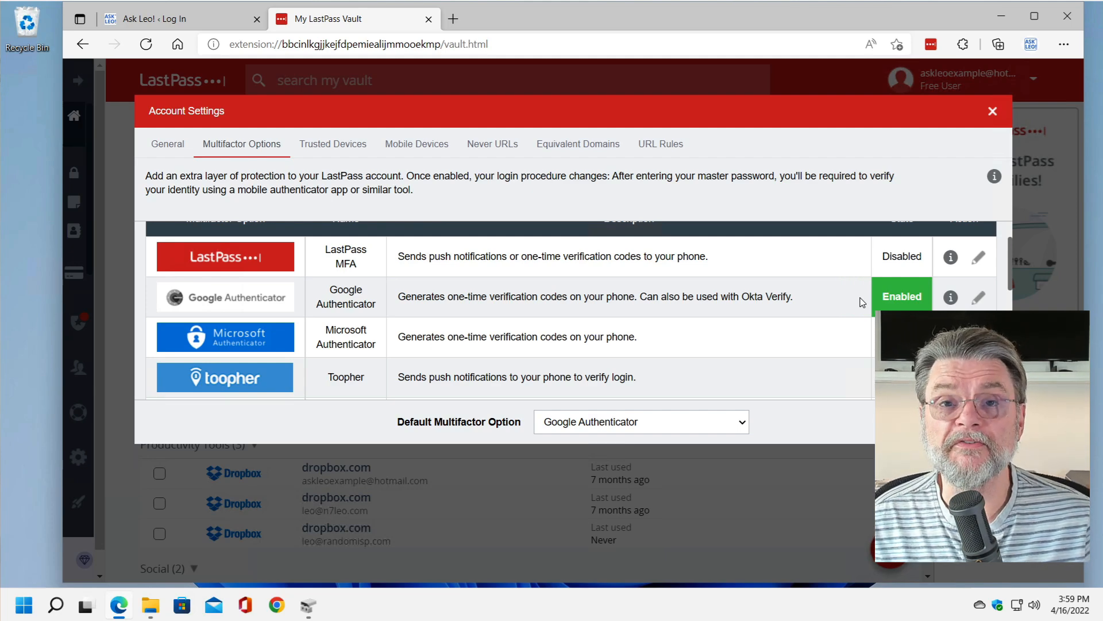
pyautogui.moveTo(860, 210)
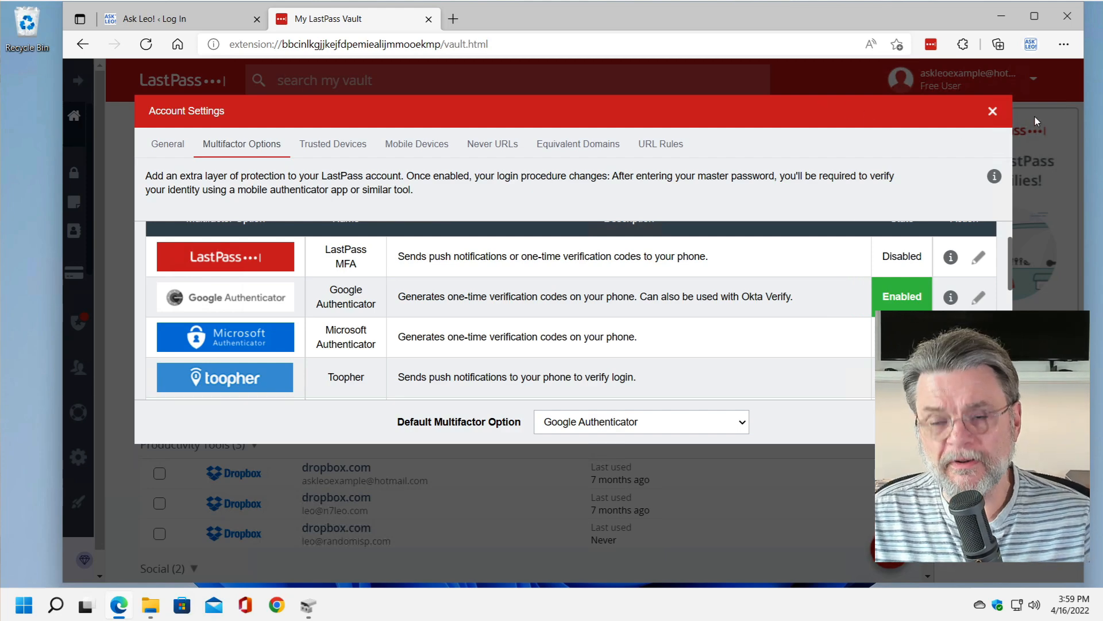
pyautogui.click(993, 110)
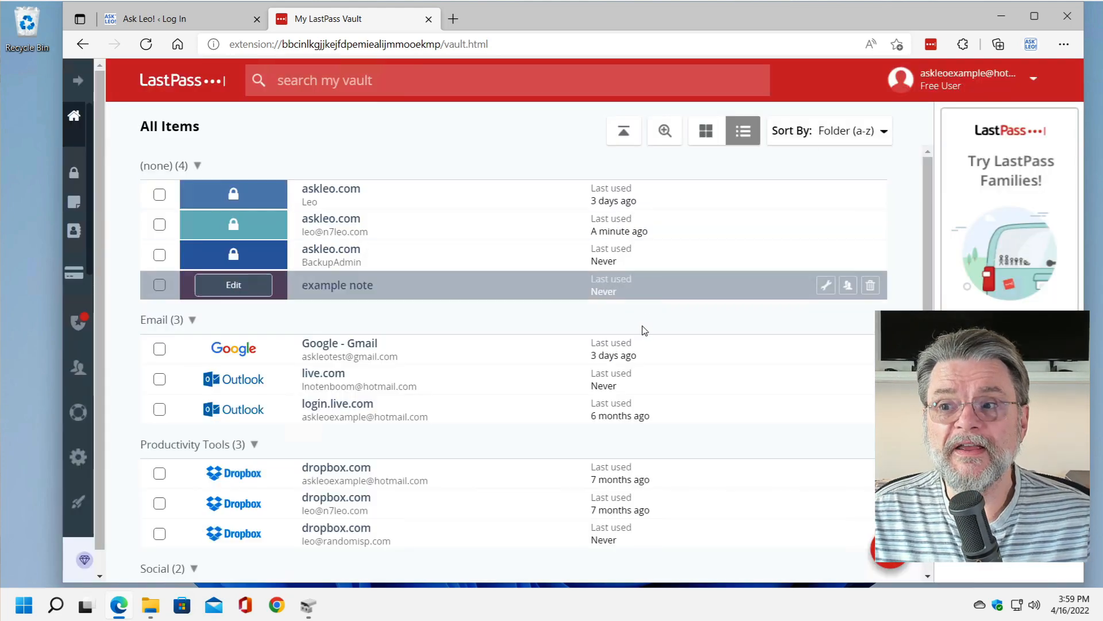
pyautogui.moveTo(637, 350)
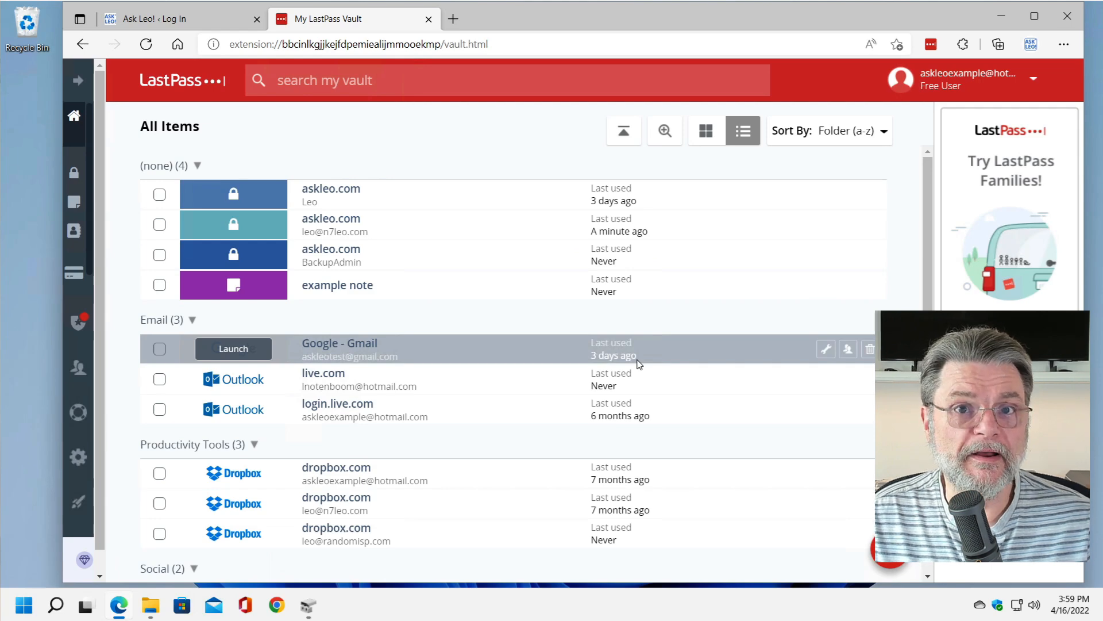